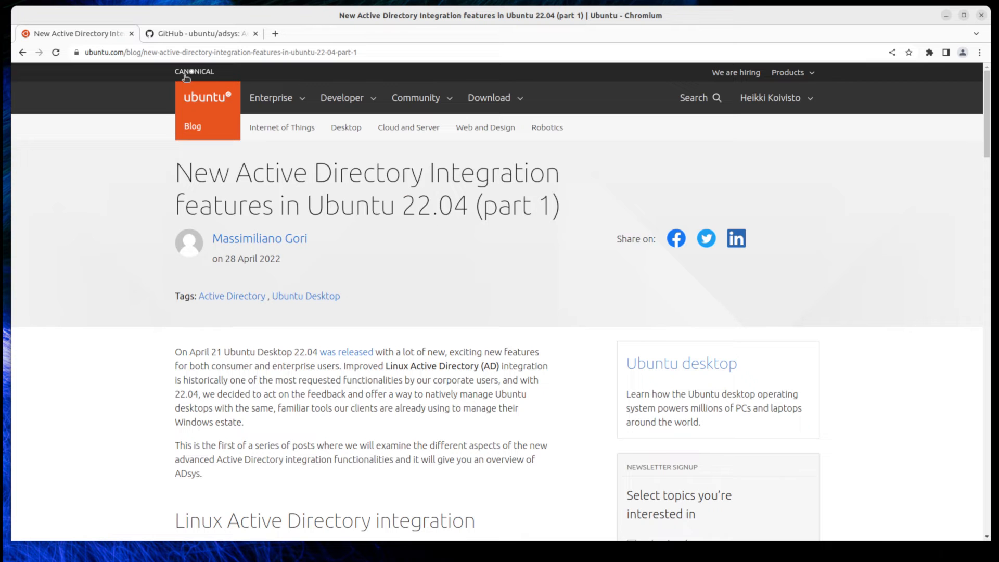
Browse the adsys repository to policies > Ubuntu > all, the templates shared by every release
{"action": "left_click", "coordinate": [200, 34]}
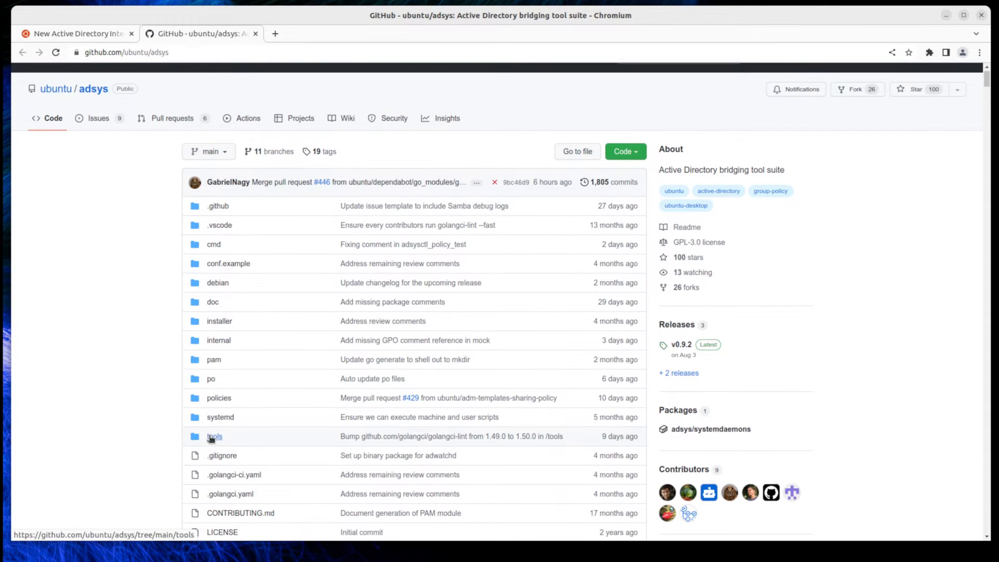
{"action": "scroll", "scroll_direction": "up", "scroll_amount": 3}
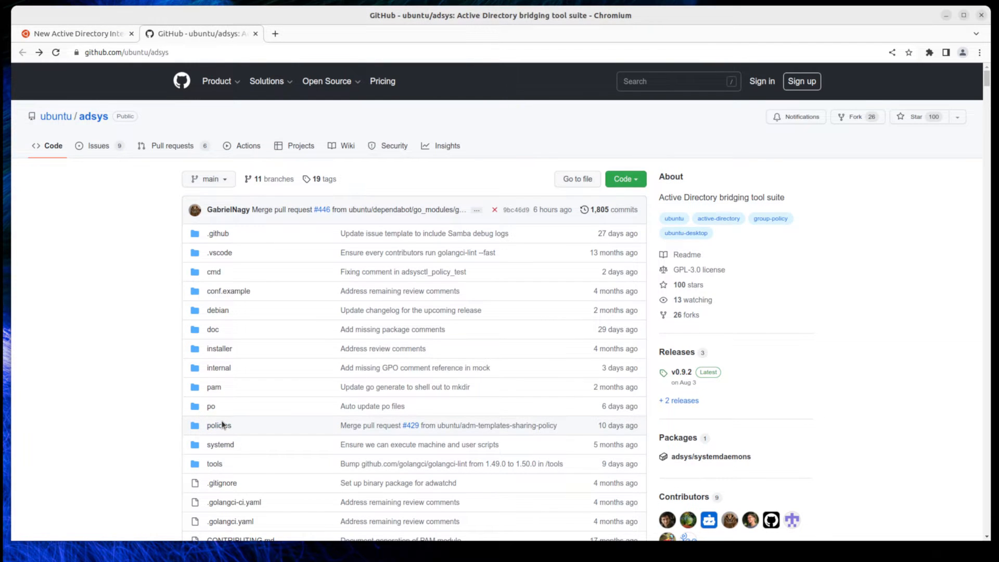
{"action": "left_click", "coordinate": [217, 425]}
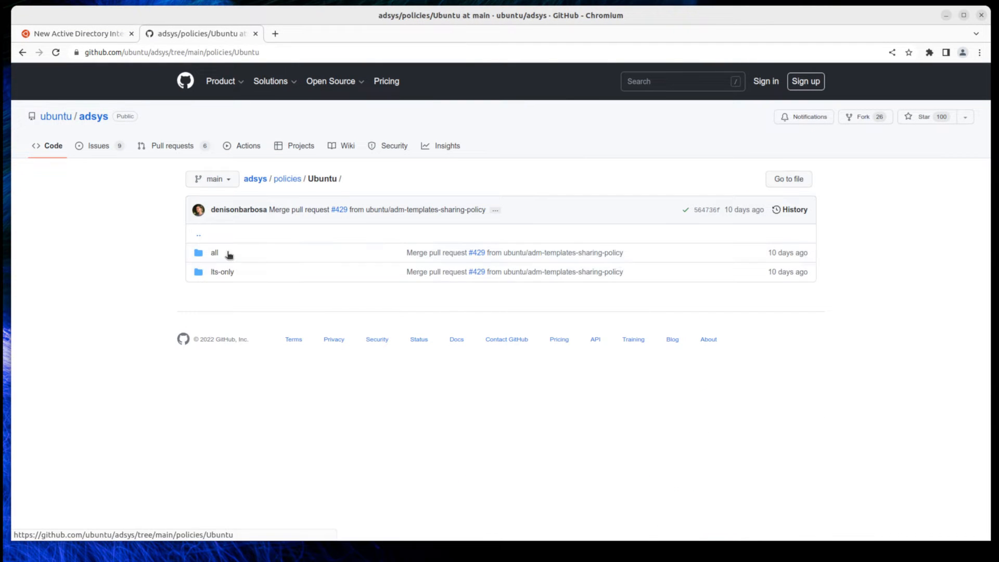
{"action": "left_click", "coordinate": [221, 272]}
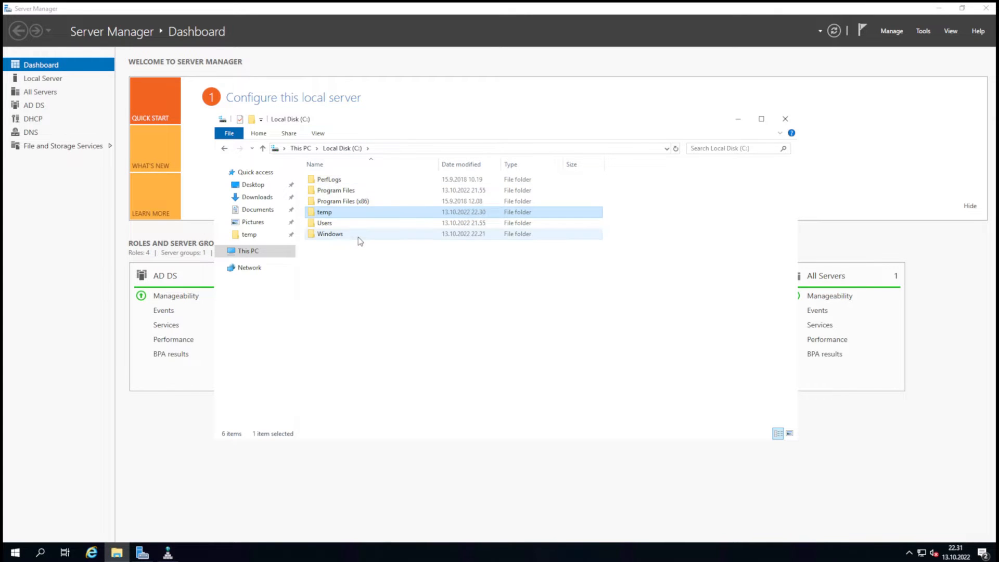
Browse to C:\Windows\SYSVOL\domain\Policies and create a PolicyDefinitions folder there
{"action": "double_click", "coordinate": [330, 234]}
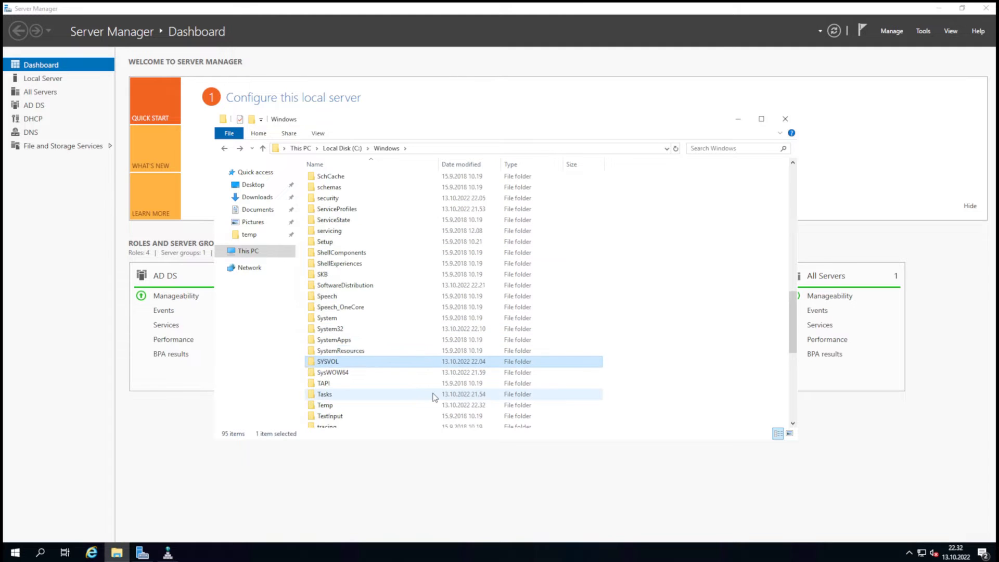
{"action": "double_click", "coordinate": [327, 361]}
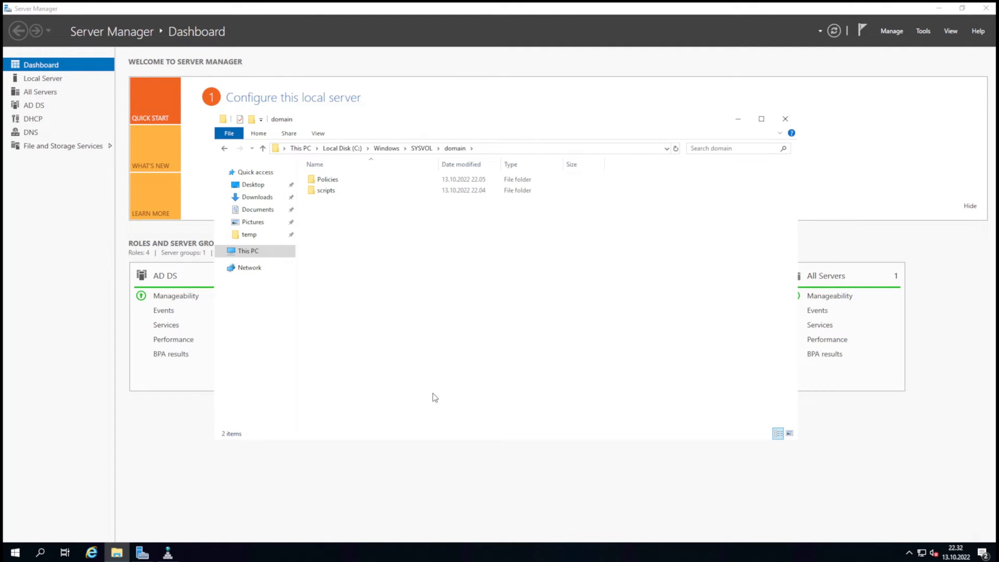
{"action": "left_click", "coordinate": [327, 179]}
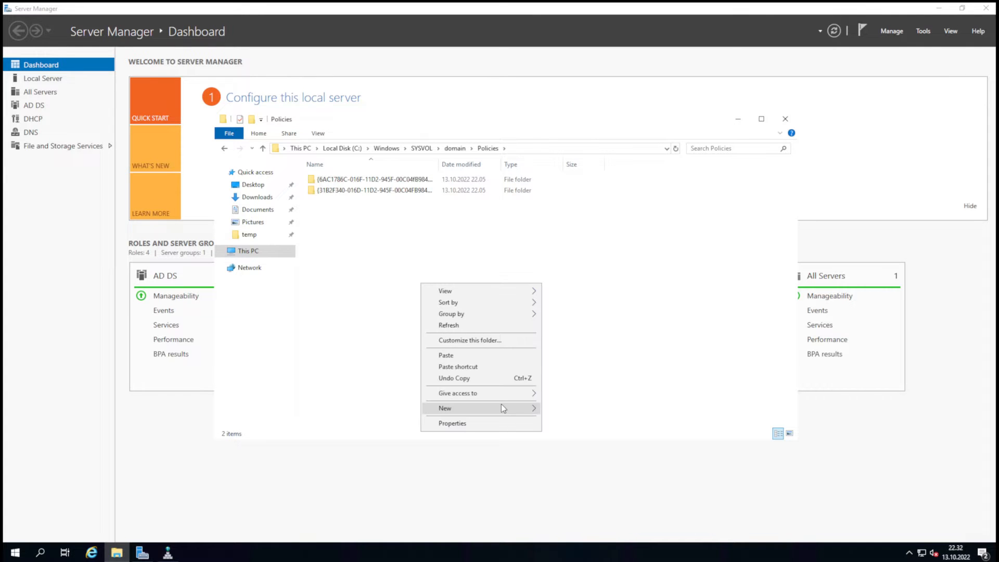
{"action": "left_click", "coordinate": [444, 408]}
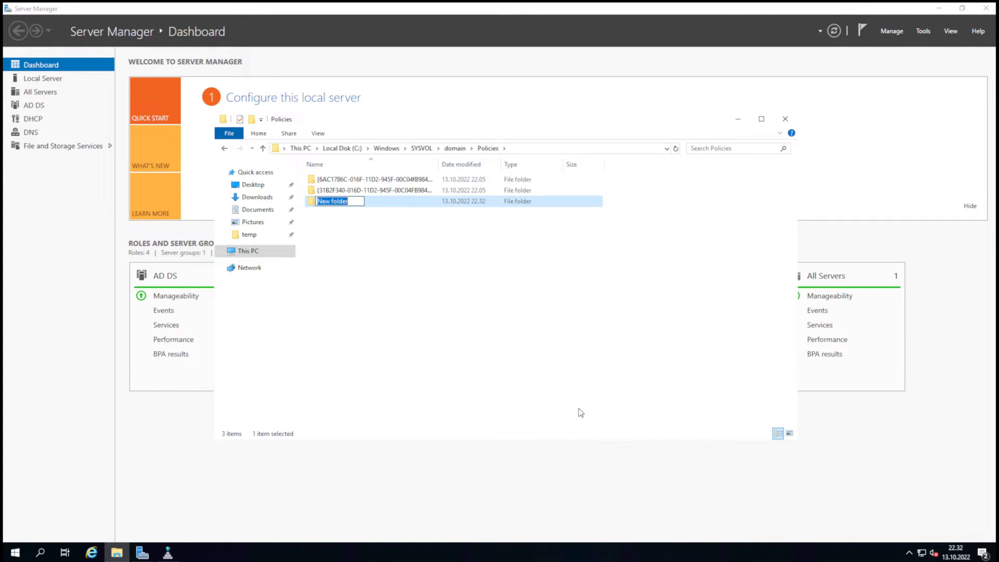
{"action": "type", "text": "Policy"}
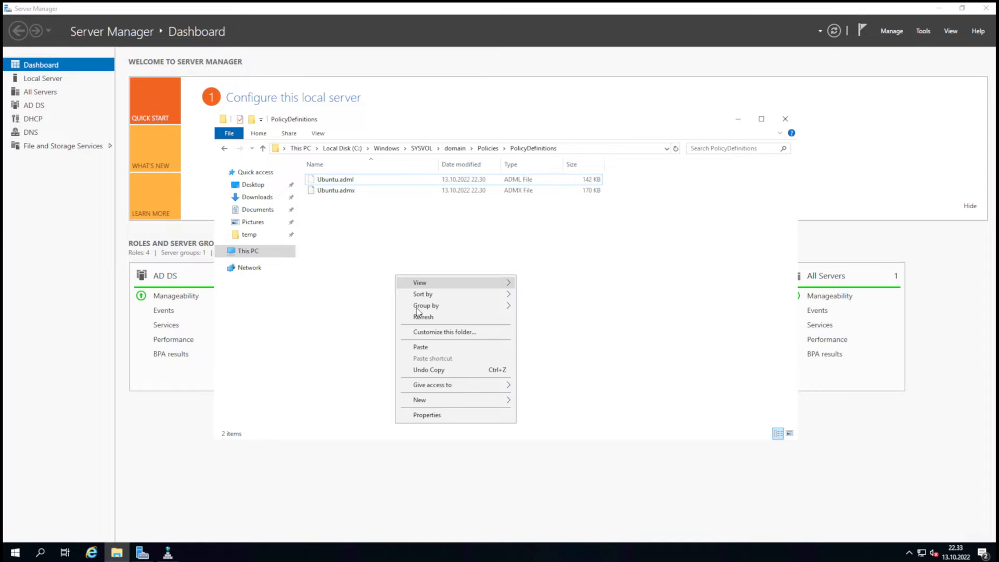
Create an en-US folder inside PolicyDefinitions for the Ubuntu.adml language file
{"action": "left_click", "coordinate": [420, 400]}
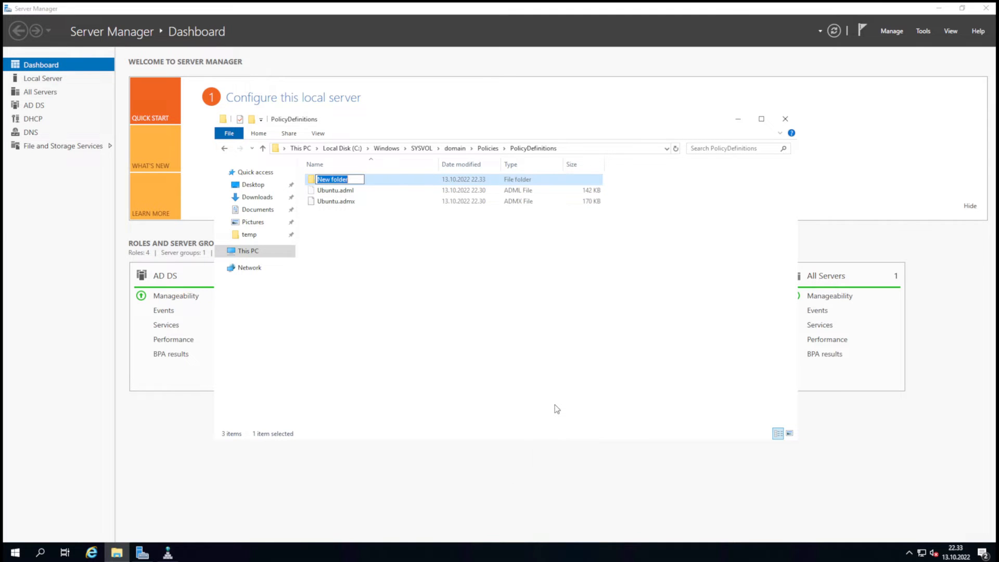
{"action": "type", "text": "en_US"}
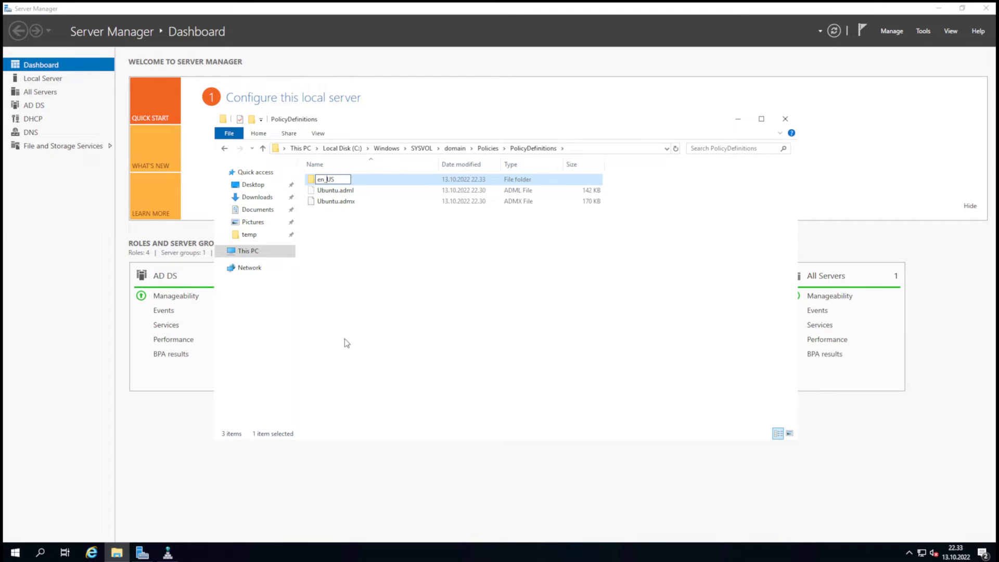
{"action": "double_click", "coordinate": [329, 179]}
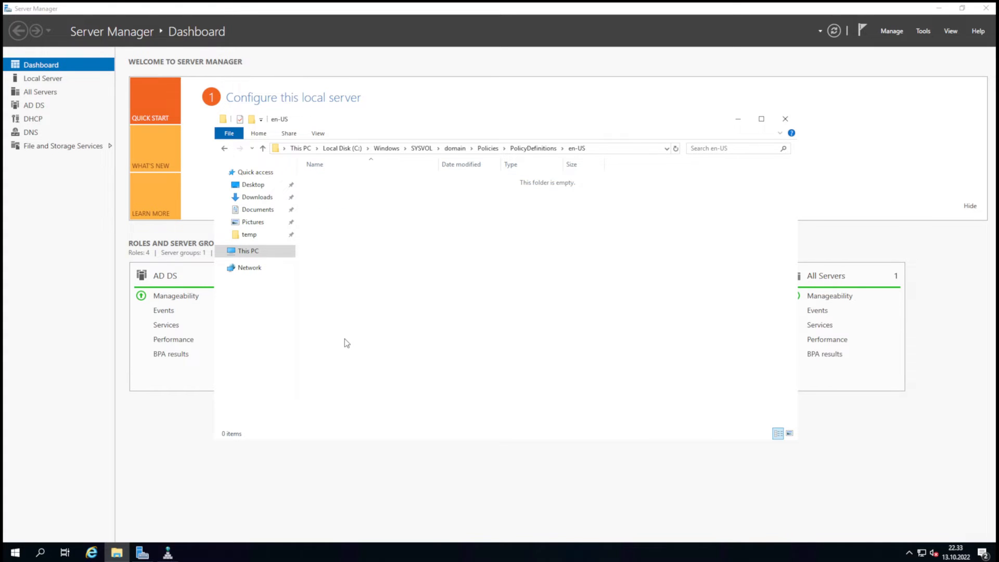
{"action": "left_click", "coordinate": [262, 149]}
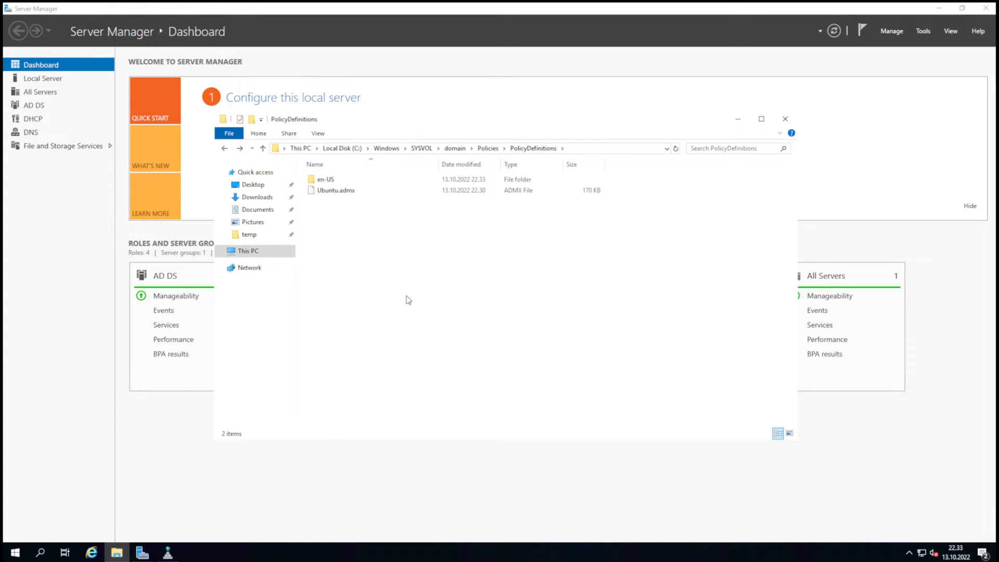
{"action": "left_click", "coordinate": [923, 30]}
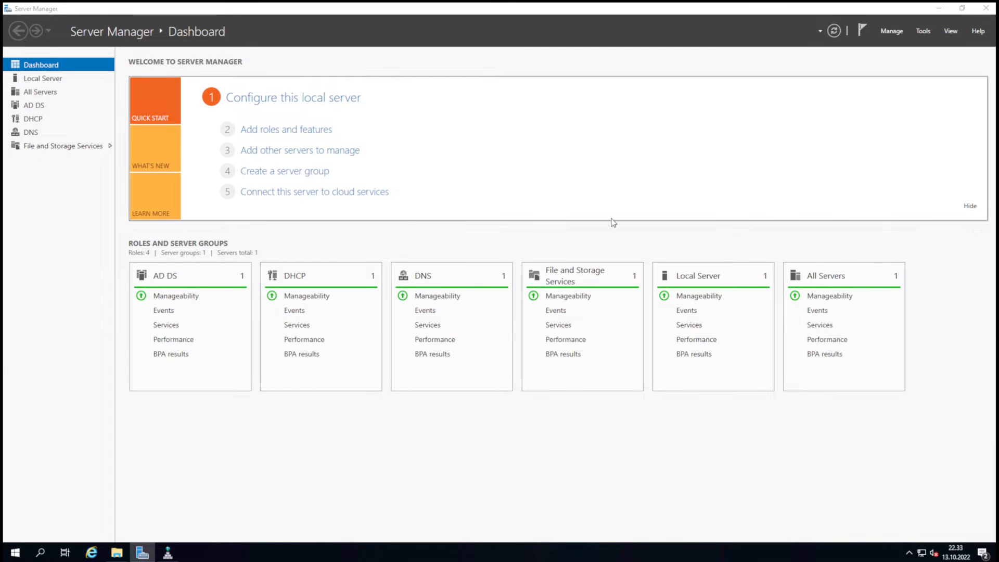
Create a GPO named Ubuntu linked to Linux-workstations and open it in the editor
{"action": "left_click", "coordinate": [194, 553]}
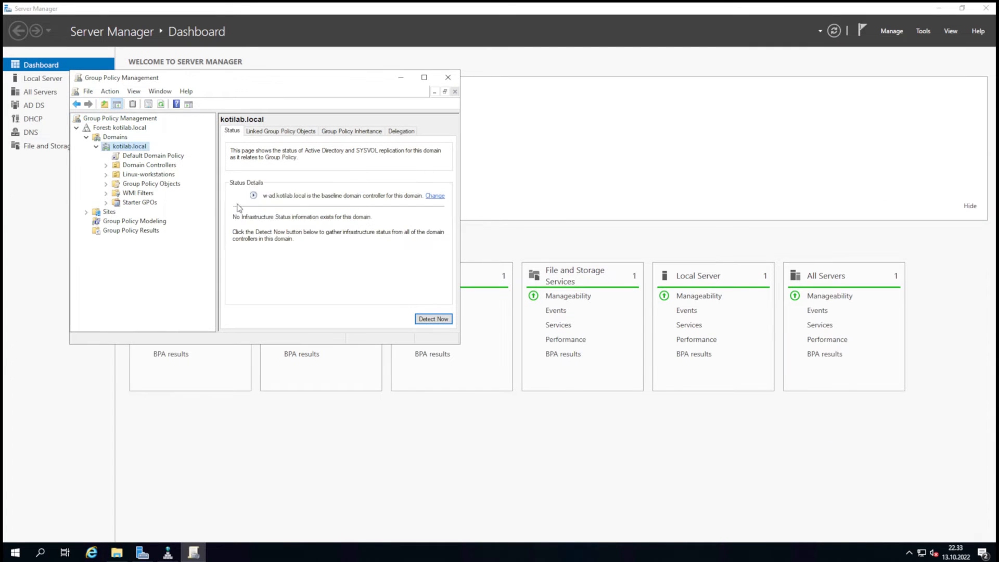
{"action": "right_click", "coordinate": [148, 174]}
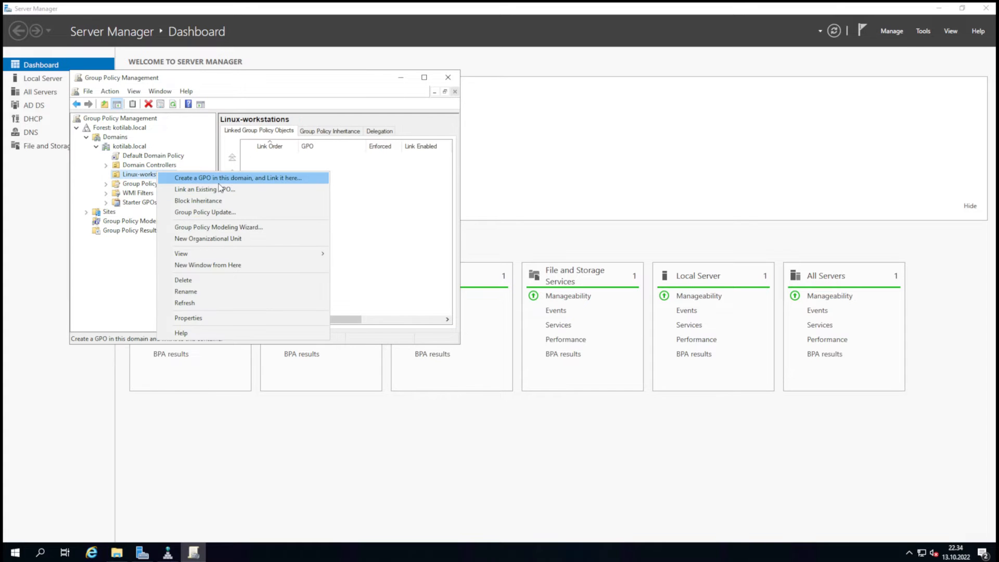
{"action": "left_click", "coordinate": [237, 178]}
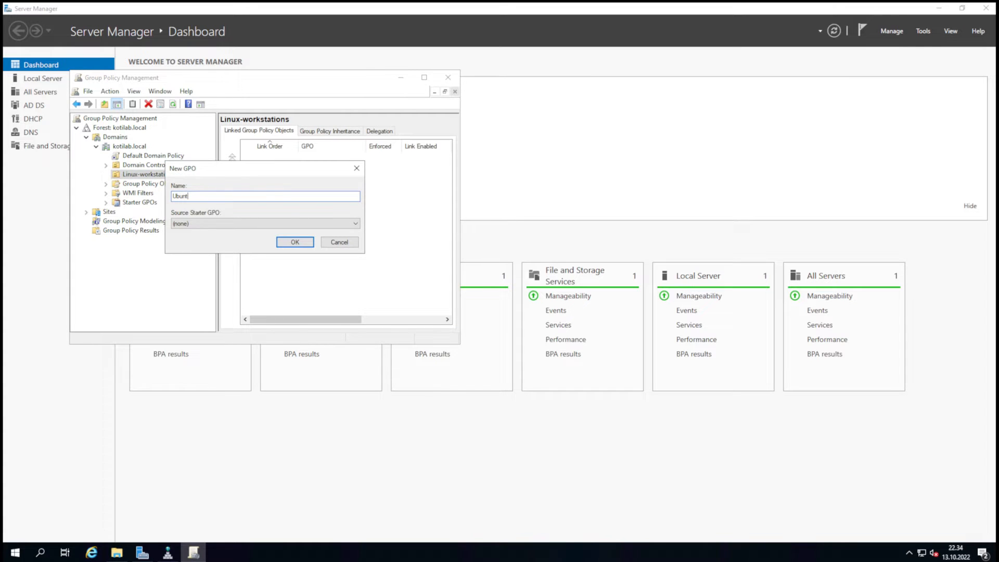
{"action": "left_click", "coordinate": [294, 242]}
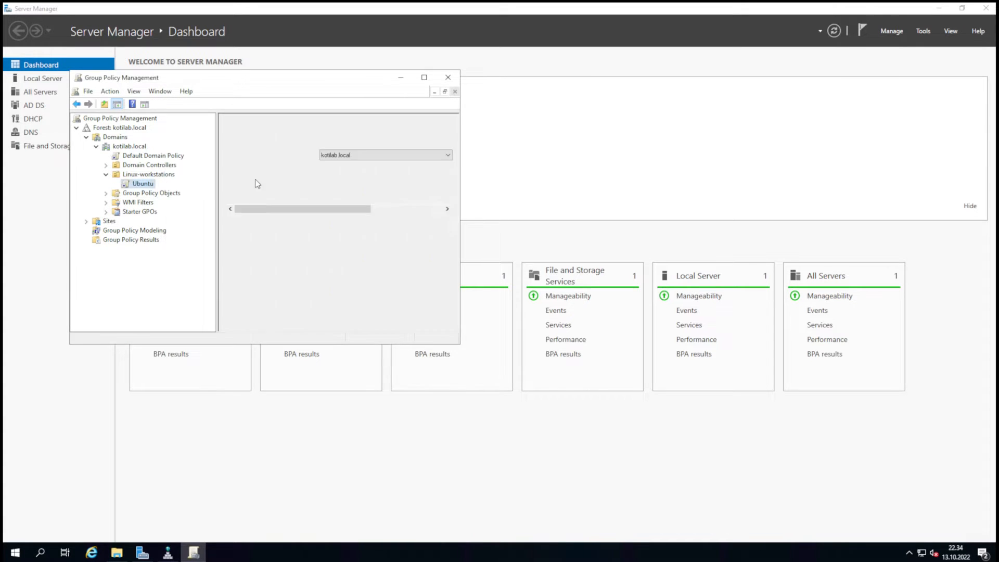
{"action": "right_click", "coordinate": [143, 183]}
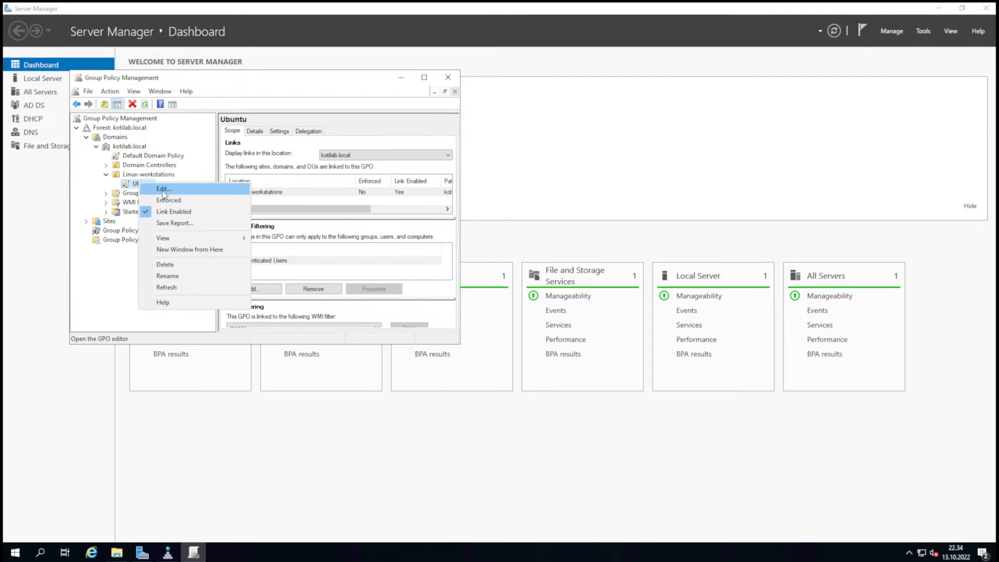
{"action": "left_click", "coordinate": [163, 190]}
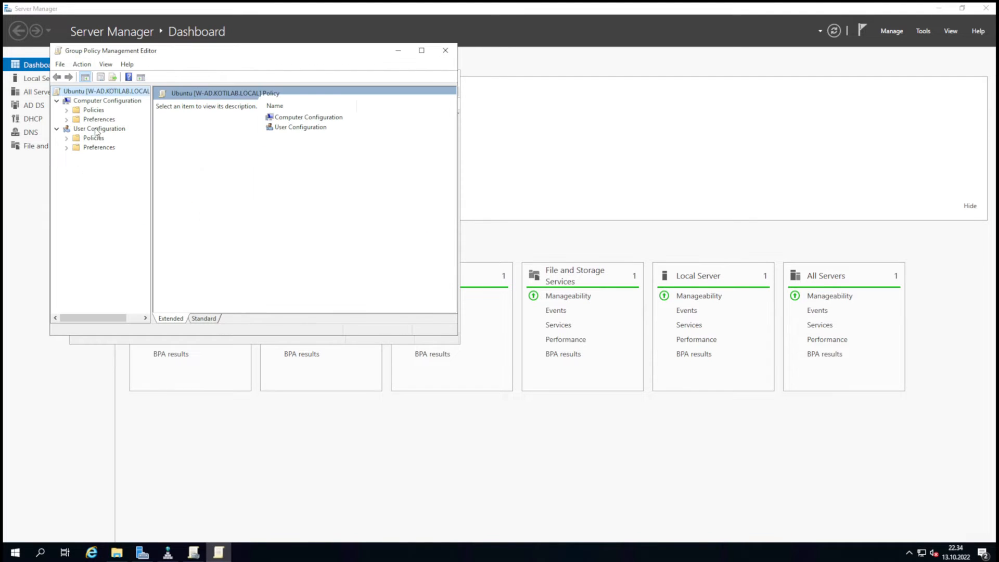
{"action": "left_click", "coordinate": [93, 109]}
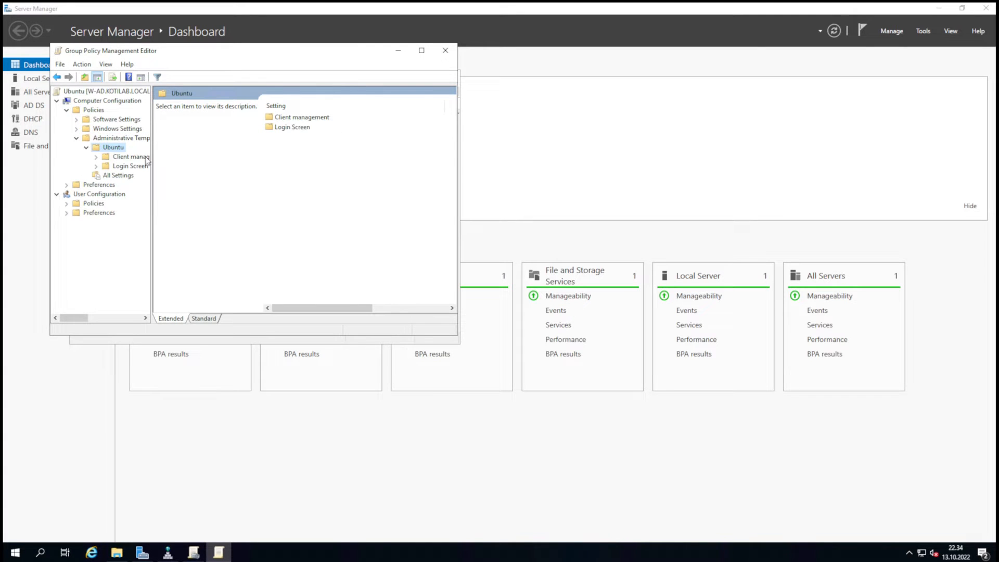
{"action": "left_click", "coordinate": [131, 165]}
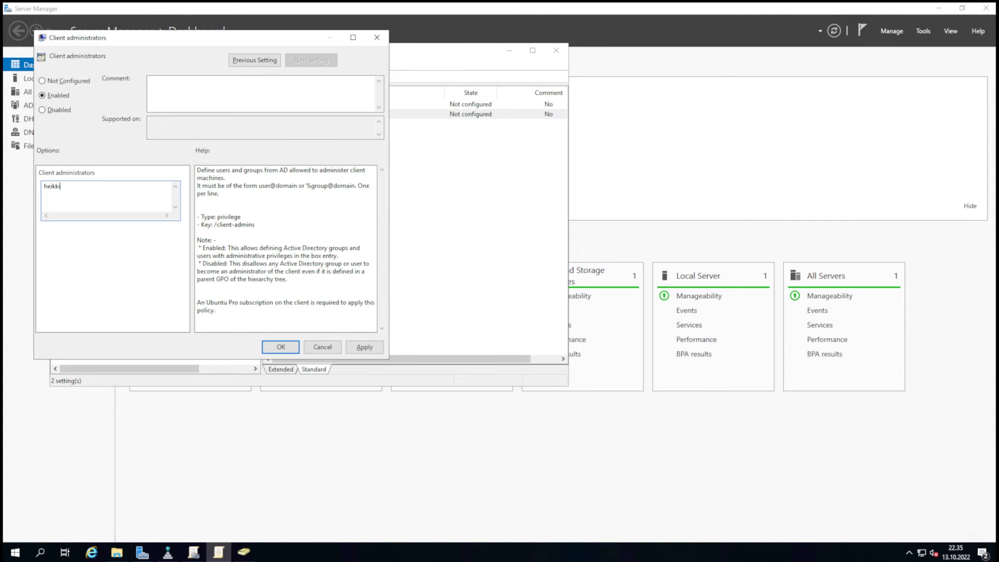
{"action": "type", "text": "@kotilab.local"}
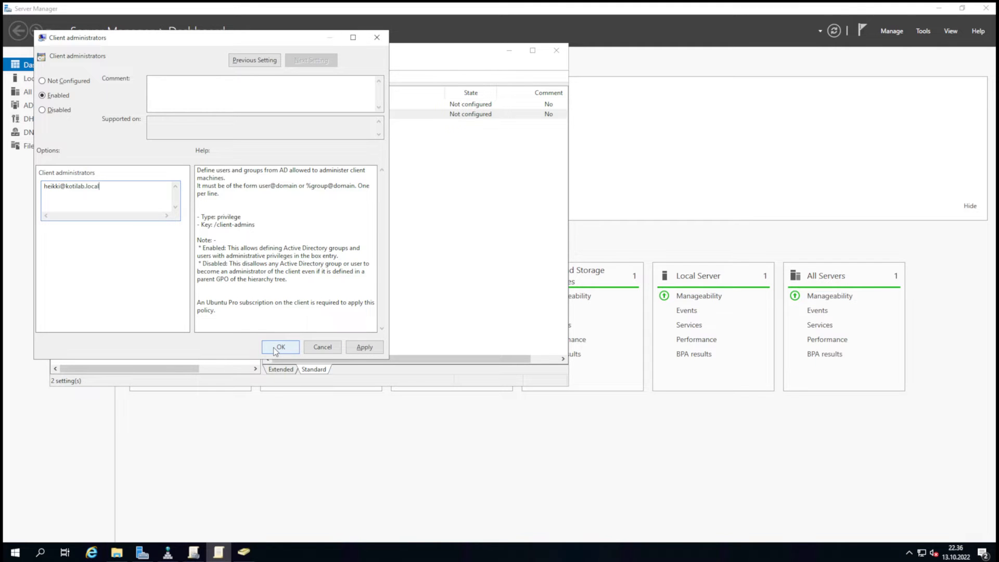
{"action": "left_click", "coordinate": [280, 346]}
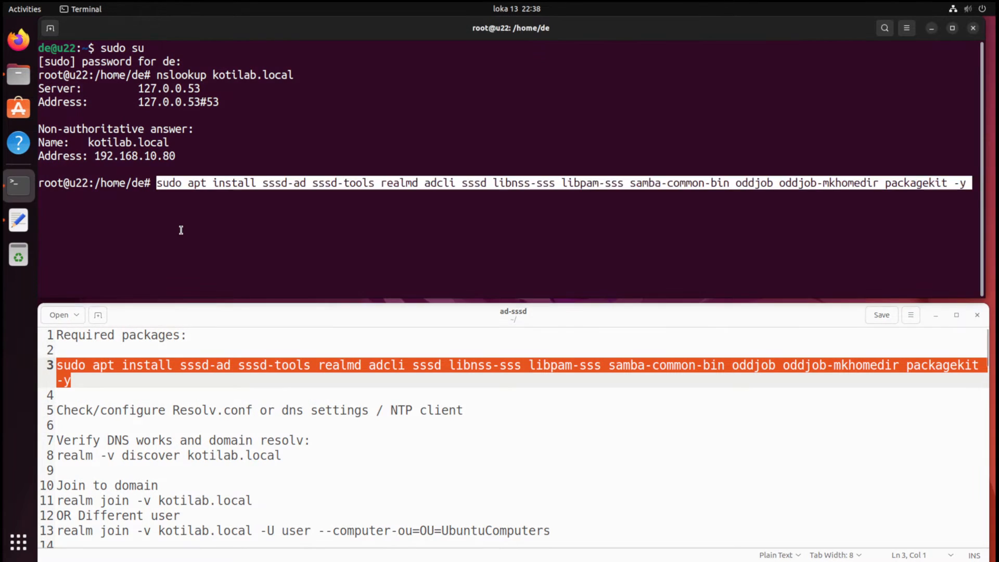
Run the apt install of sssd-ad, sssd-tools, realmd, adcli and related packages
{"action": "key", "text": "Return"}
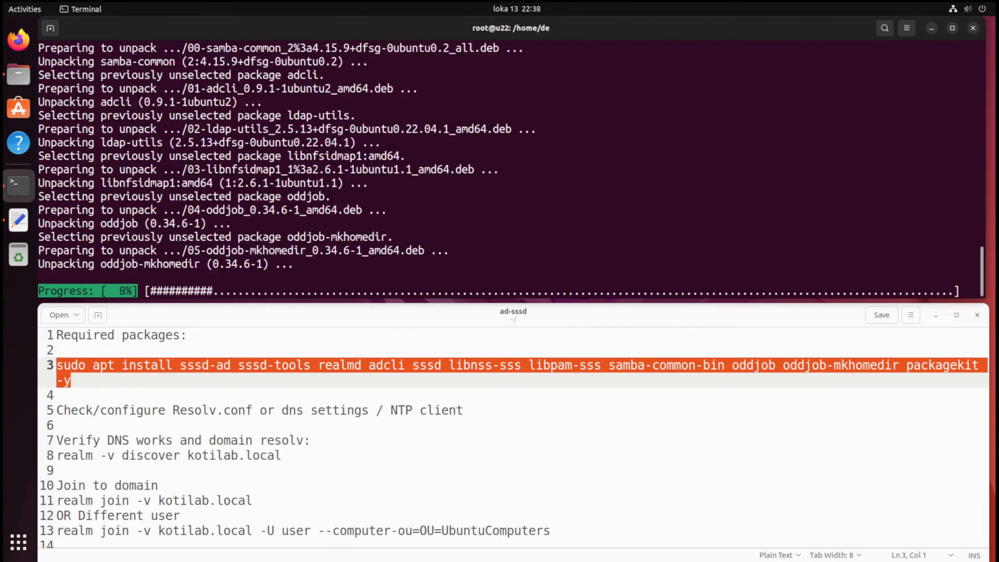
{"action": "double_click", "coordinate": [339, 365]}
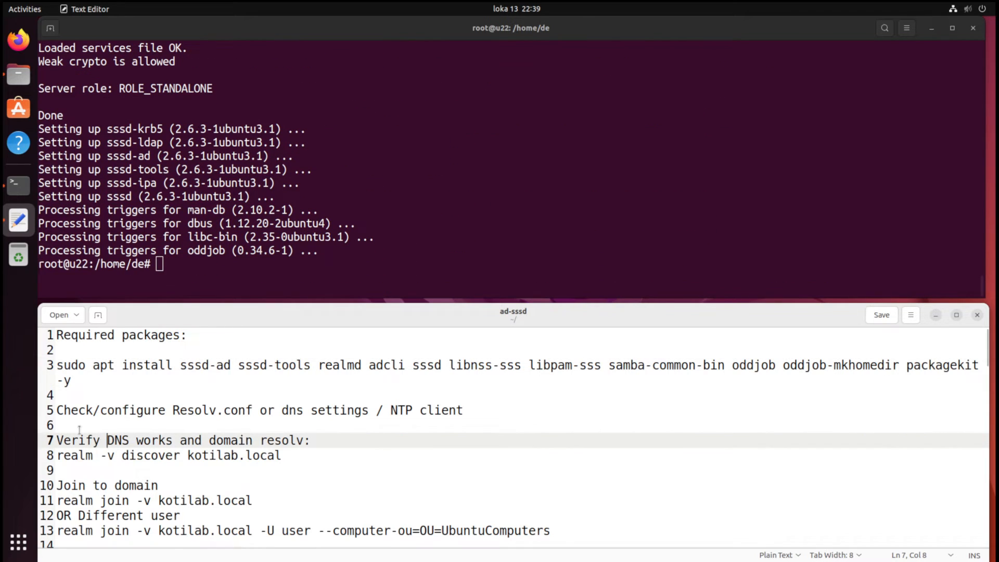
Run realm join for kotilab.local targeting the Linux-workstations OU until the machine is enrolled
{"action": "triple_click", "coordinate": [168, 454]}
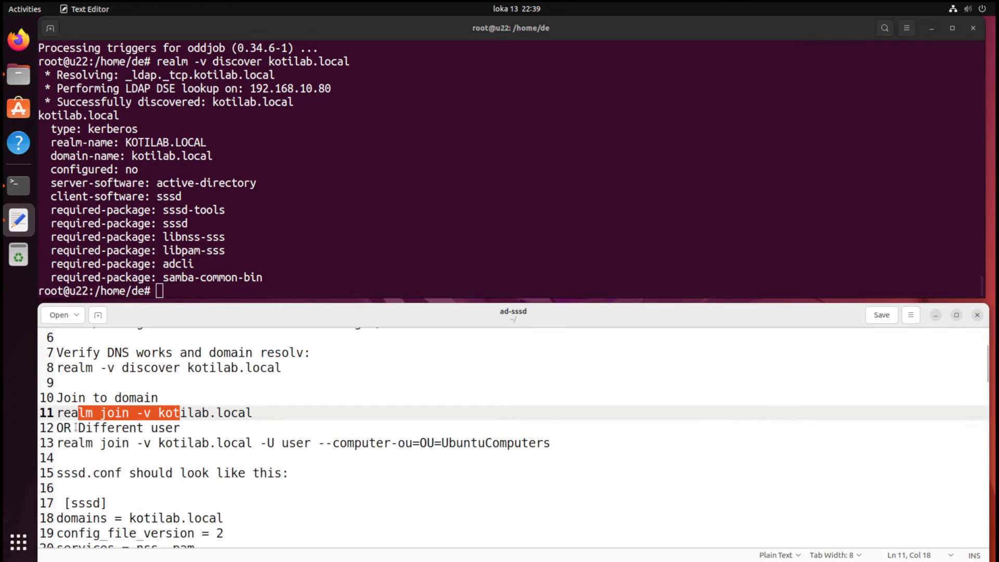
{"action": "left_click", "coordinate": [87, 443]}
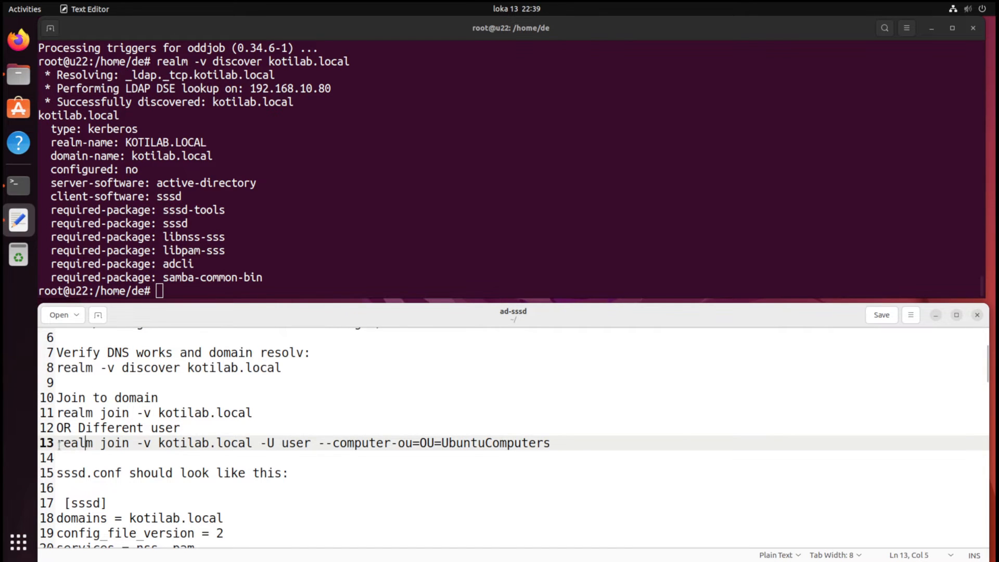
{"action": "left_click", "coordinate": [92, 396]}
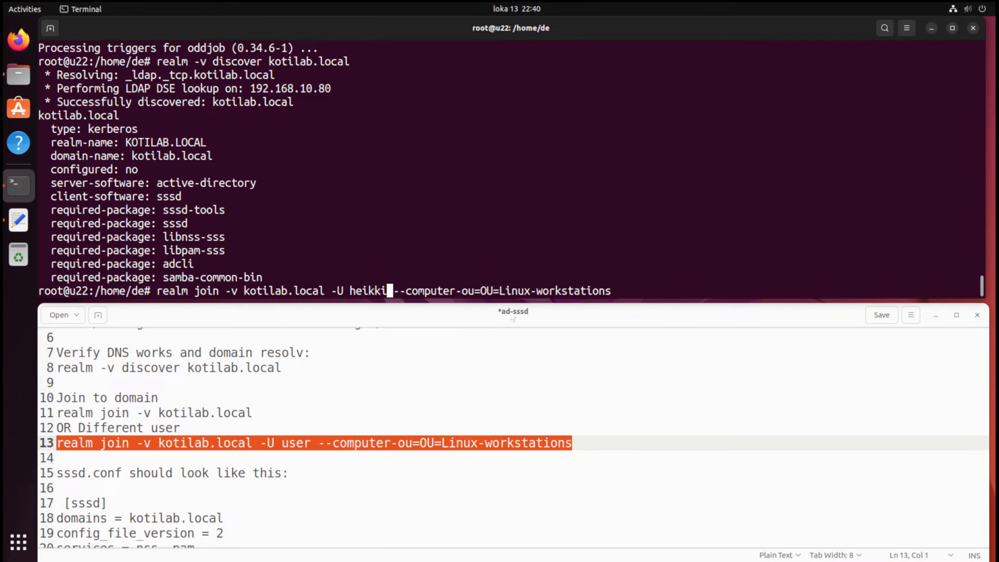
{"action": "key", "text": "Return"}
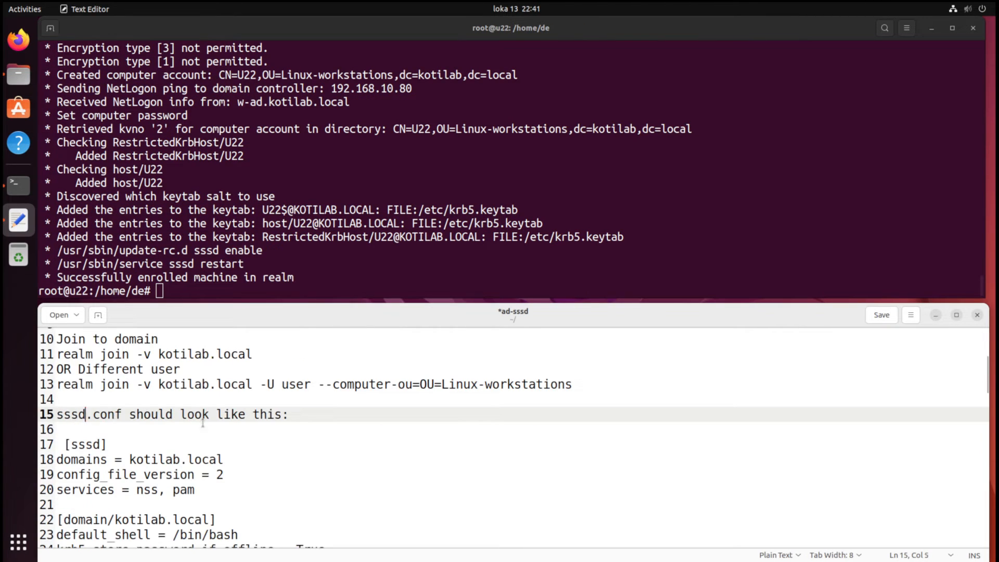
{"action": "scroll", "scroll_direction": "down", "scroll_amount": 3}
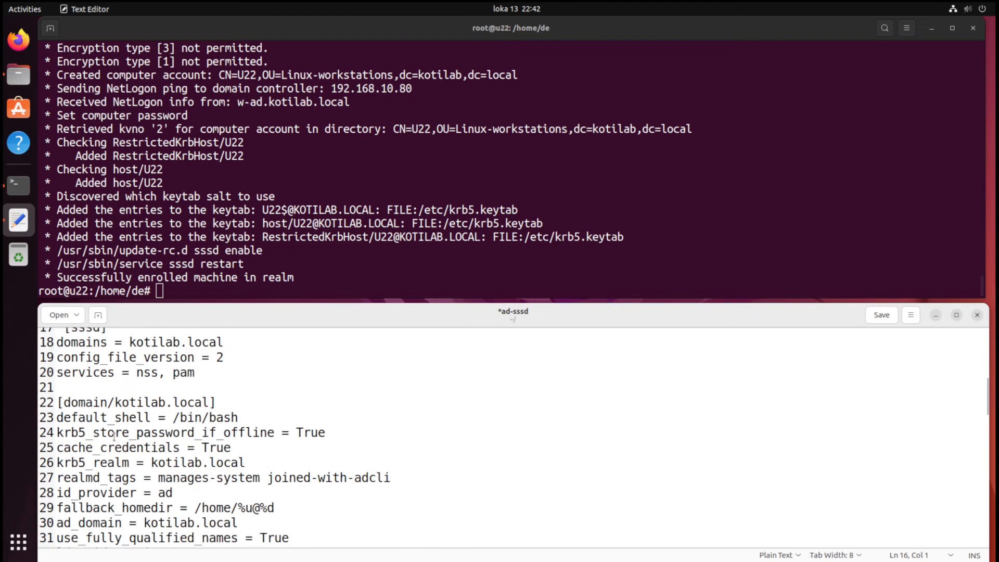
{"action": "type", "text": "nano /etc/"}
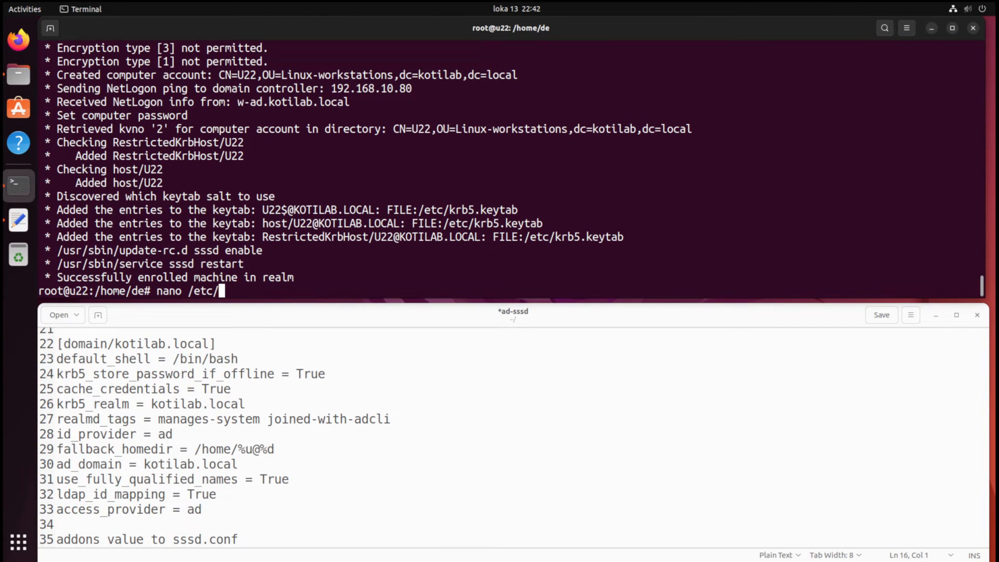
Edit /etc/sssd/sssd.conf in nano adding AD providers, [pam] and [nss] sections, and save
{"action": "type", "text": "sssd/sssd.conf"}
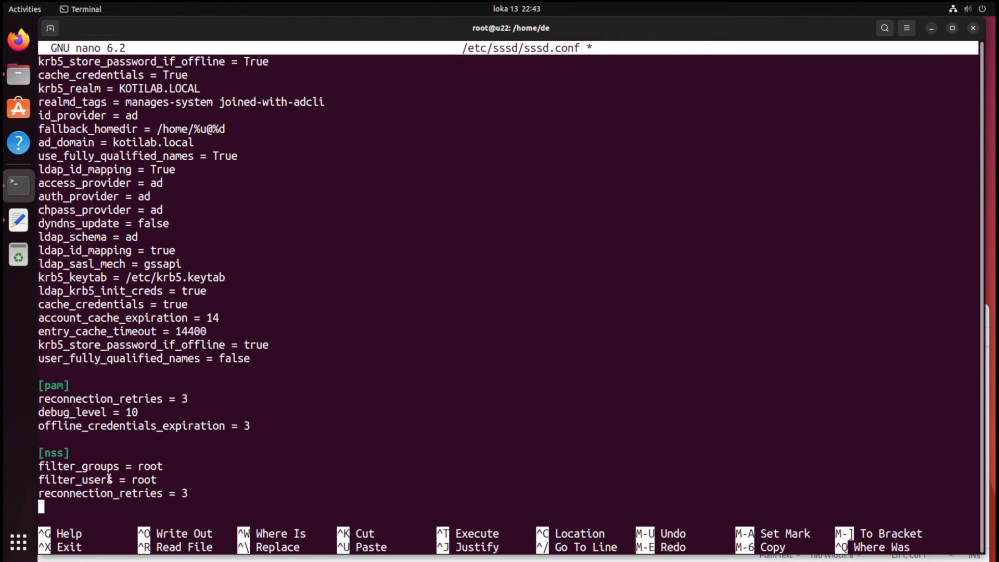
{"action": "key", "text": "ctrl+x"}
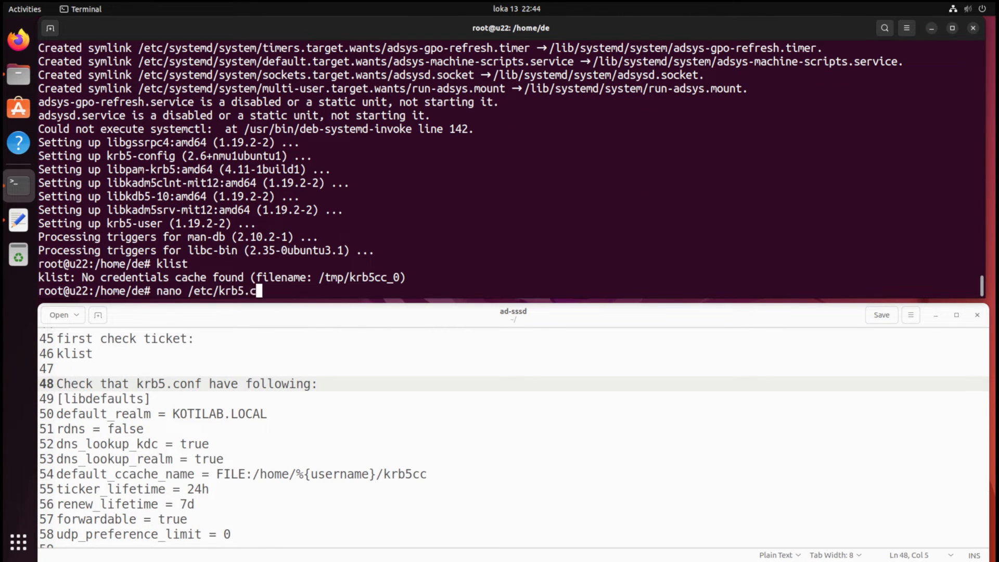
Edit /etc/krb5.conf setting default realm KOTILAB.LOCAL with a matching [realms] entry, and save
{"action": "key", "text": "Return"}
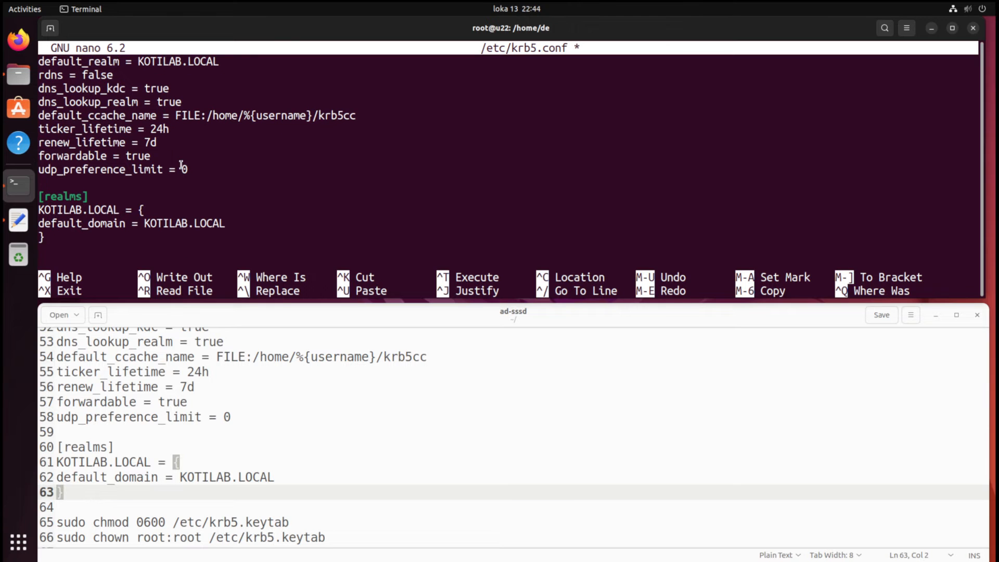
{"action": "key", "text": "ctrl+x"}
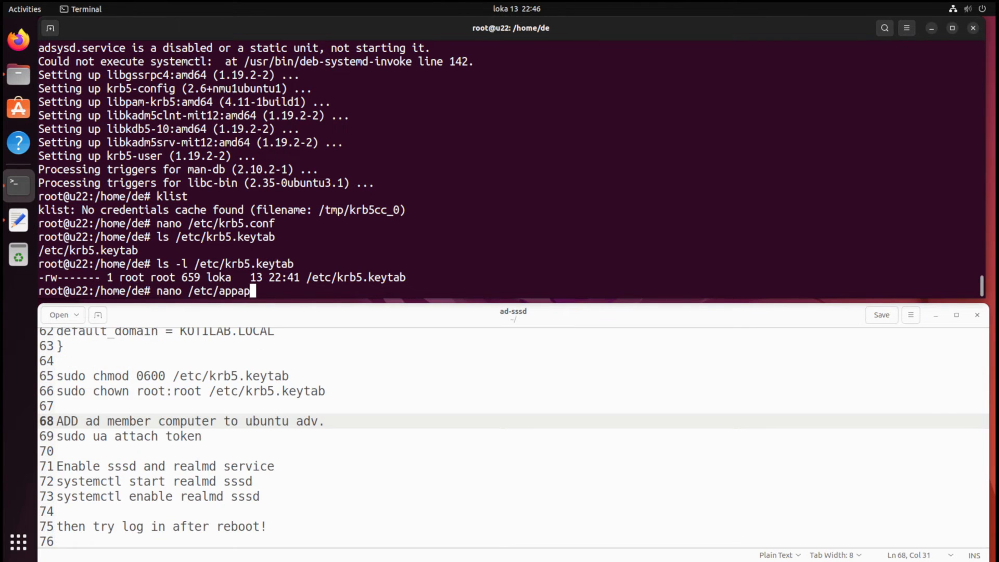
Review /etc/apparmor.d/tunables/home.d/site.local in nano and close it
{"action": "type", "text": "parmor.d/tunables/home.d/"}
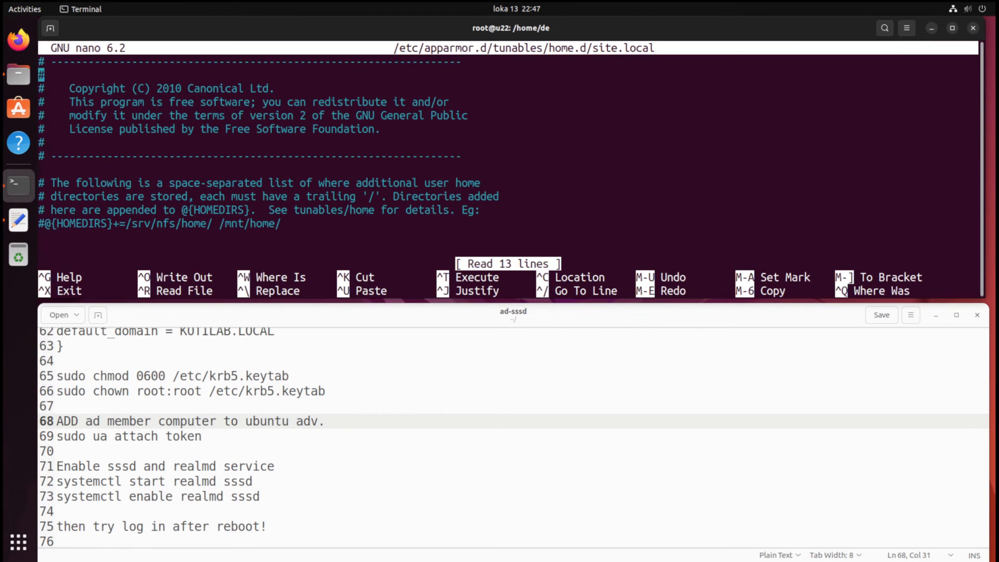
{"action": "key", "text": "BackSpace"}
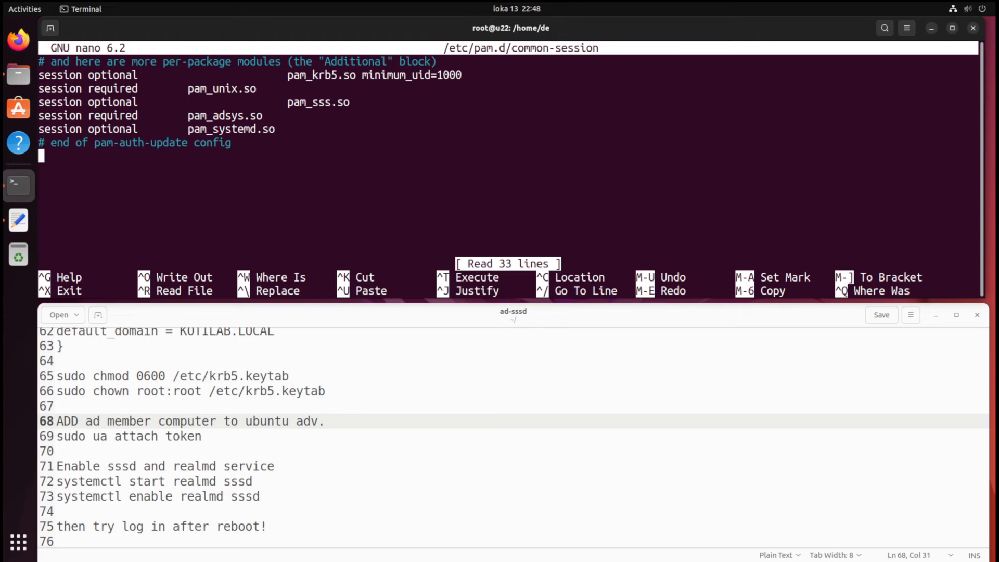
Append 'session required pam_mkhomedir.so skel=/etc/skel/ umask=077' to common-session and save
{"action": "type", "text": "session required pam_mkhomedir.so skel=/etc/skel/"}
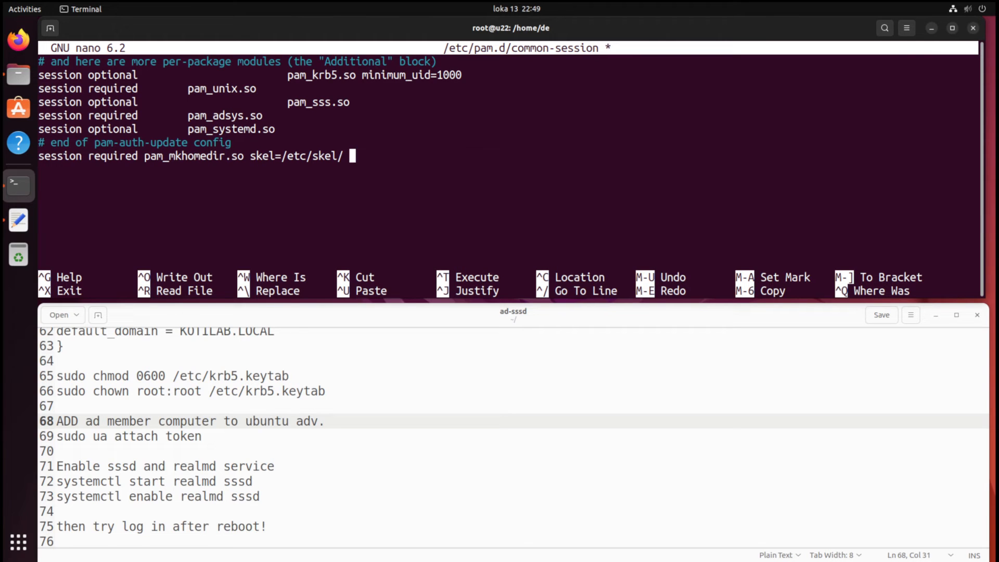
{"action": "type", "text": "umask="}
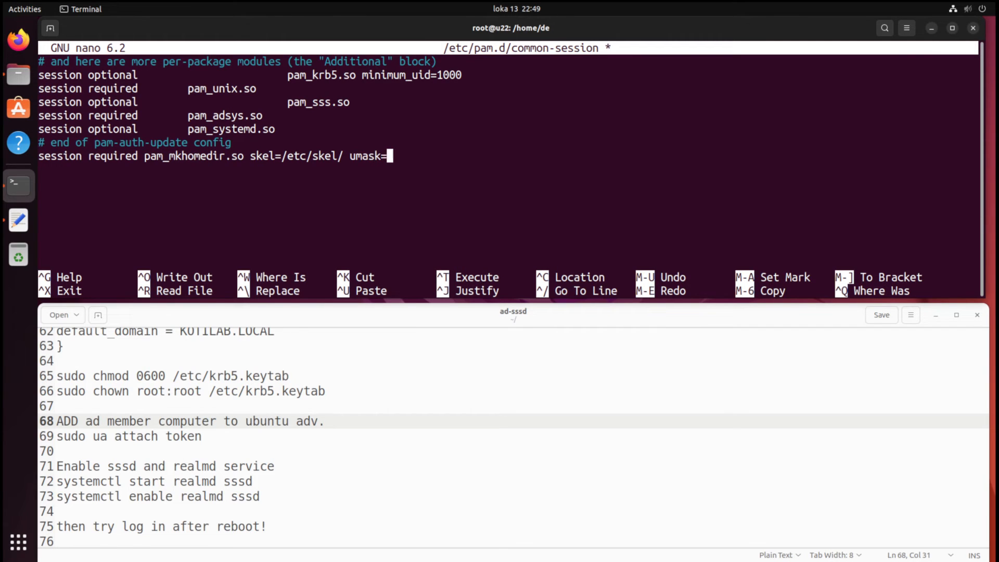
{"action": "key", "text": "ctrl+x"}
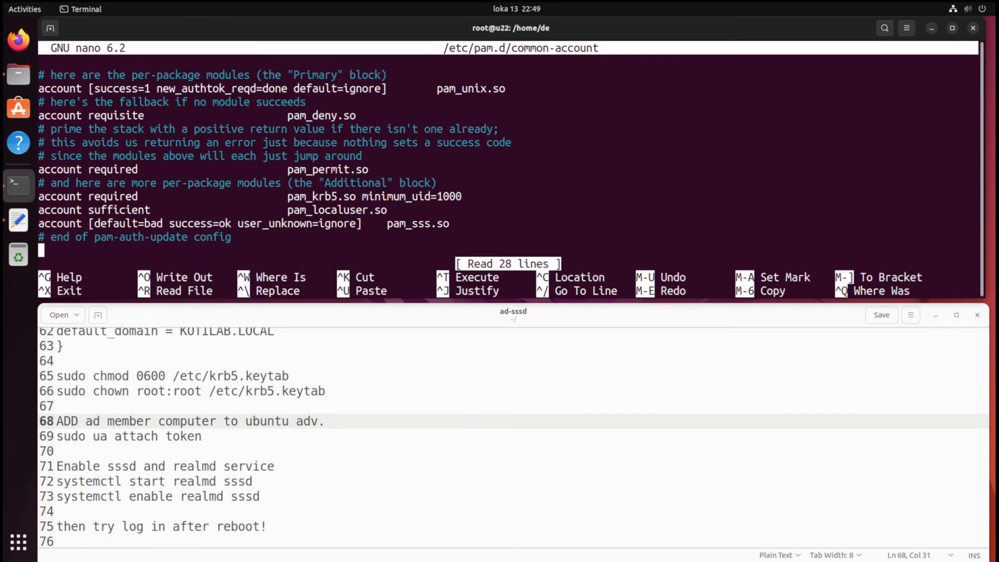
Append the same pam_mkhomedir rule with umask=077 to common-account and save
{"action": "type", "text": "session required pam_mkhomedir.so skel=/etc/skel/ umask=077"}
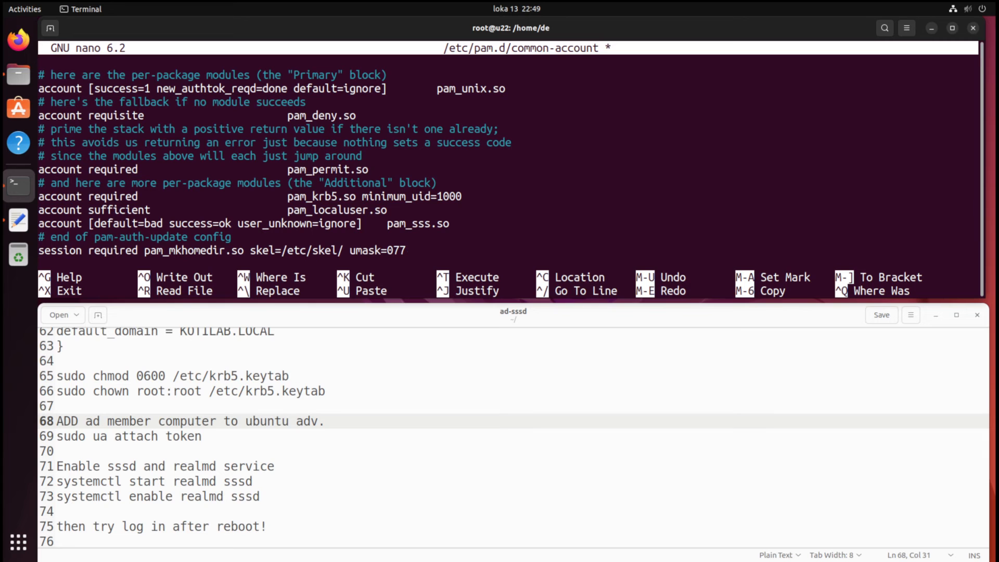
{"action": "key", "text": "ctrl+x"}
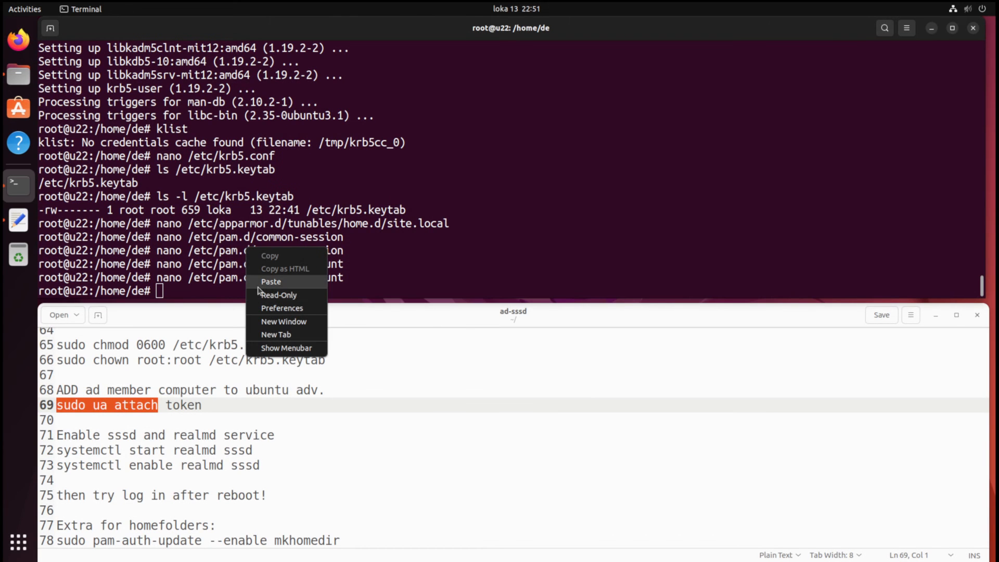
Attach the machine to Ubuntu Pro with 'sudo ua attach <token>' and restart the computer
{"action": "left_click", "coordinate": [271, 281]}
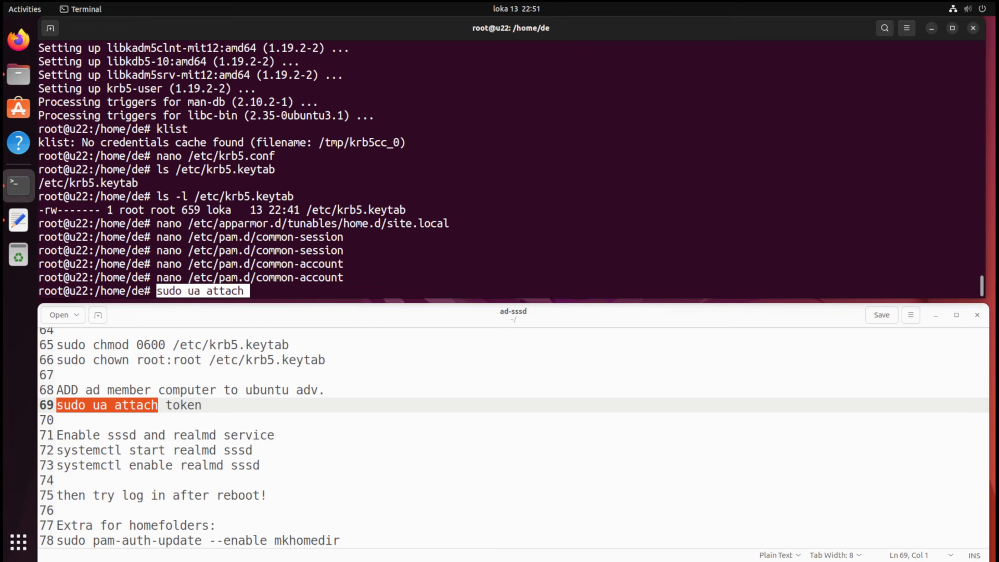
{"action": "key", "text": "Return"}
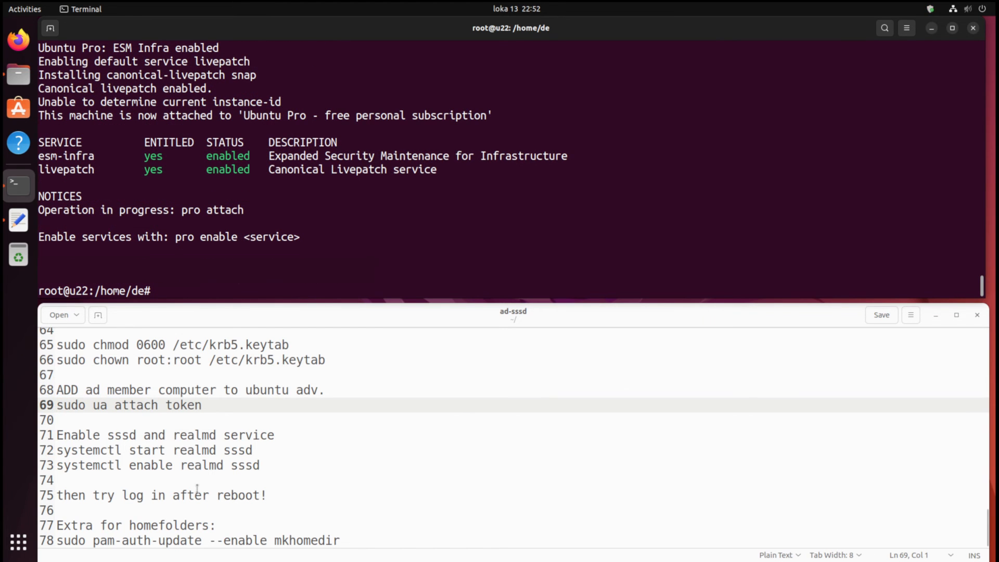
{"action": "left_click", "coordinate": [969, 9]}
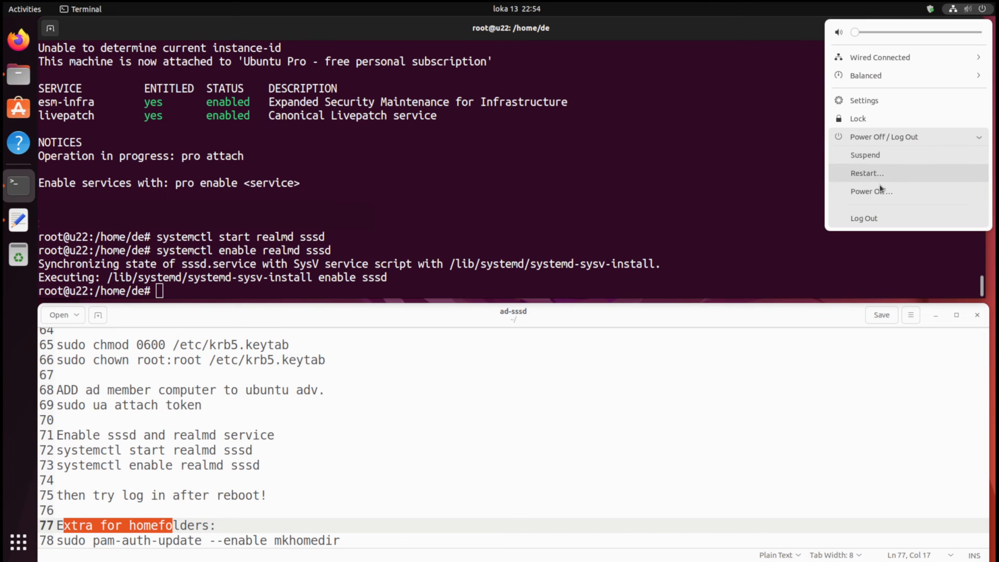
{"action": "mouse_move", "coordinate": [891, 202]}
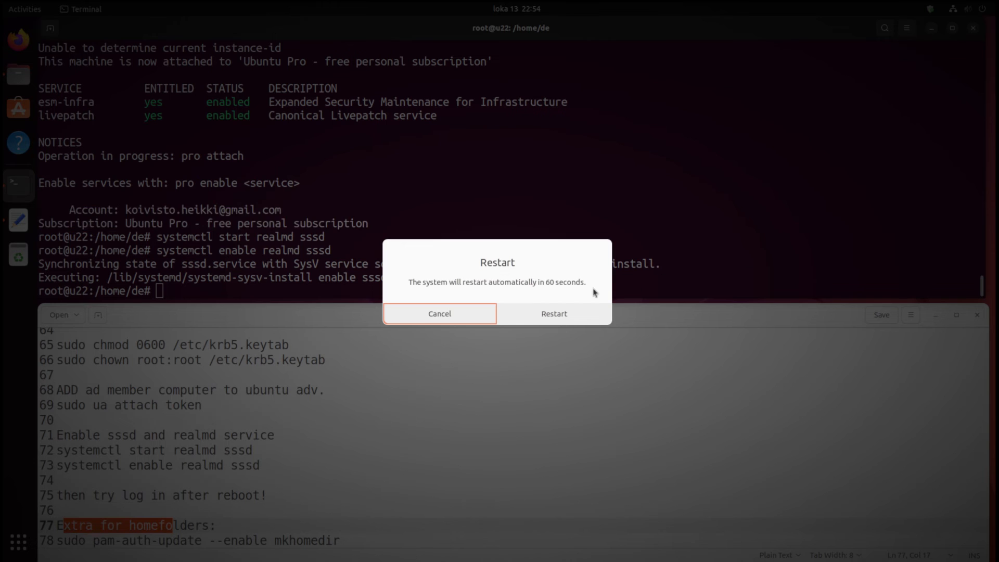
{"action": "left_click", "coordinate": [552, 313]}
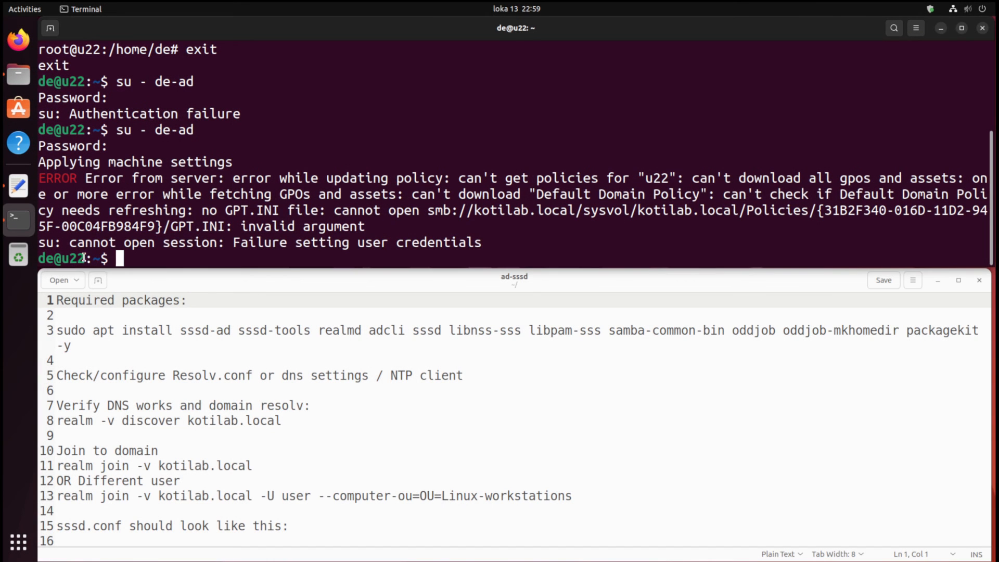
Edit /etc/sssd/sssd.conf in nano, adding 'ad_gpo_access_control = permissive' under the domain section
{"action": "type", "text": "nano /etc/sssd/s"}
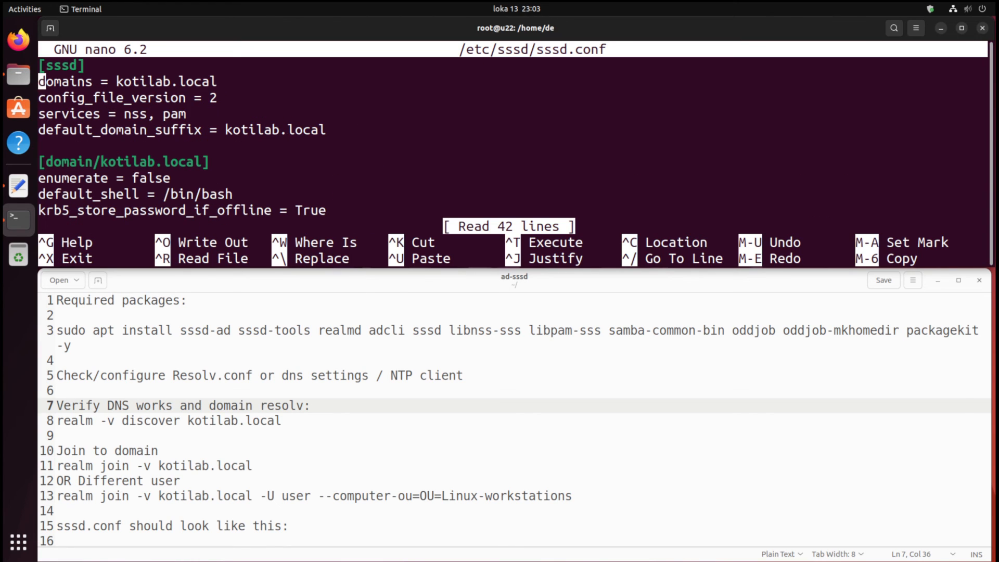
{"action": "type", "text": "ad_gpo_"}
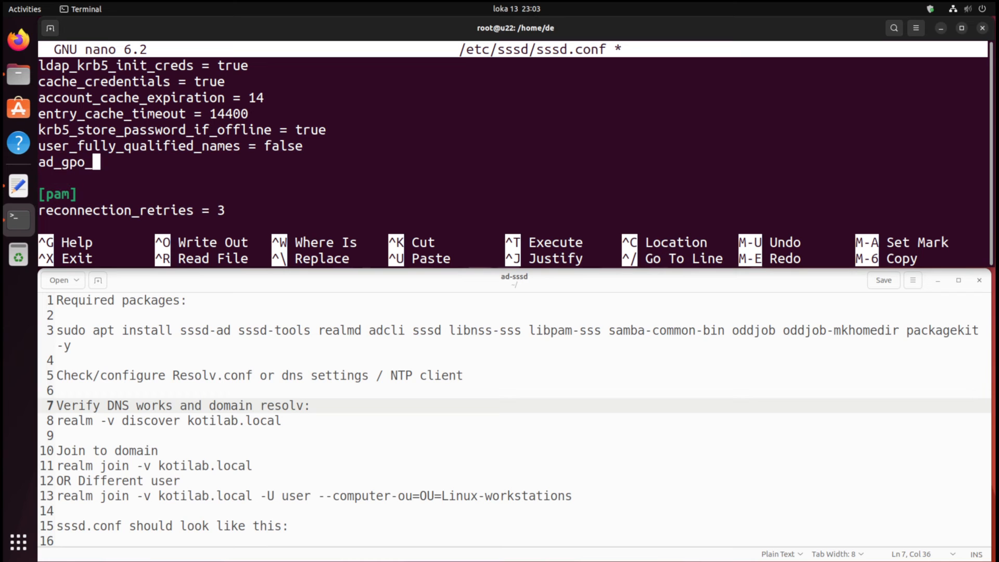
{"action": "type", "text": "access_control"}
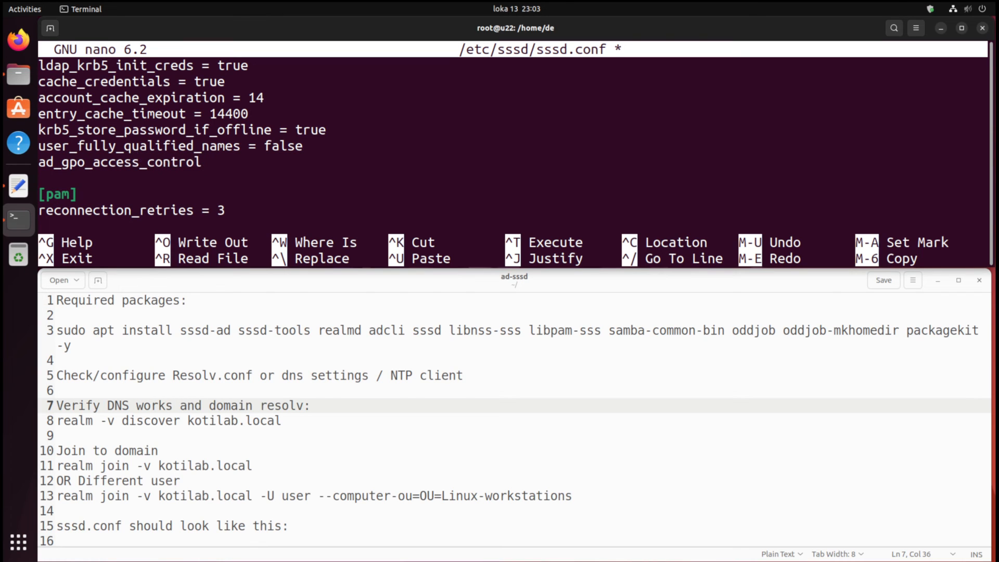
{"action": "type", "text": "= p"}
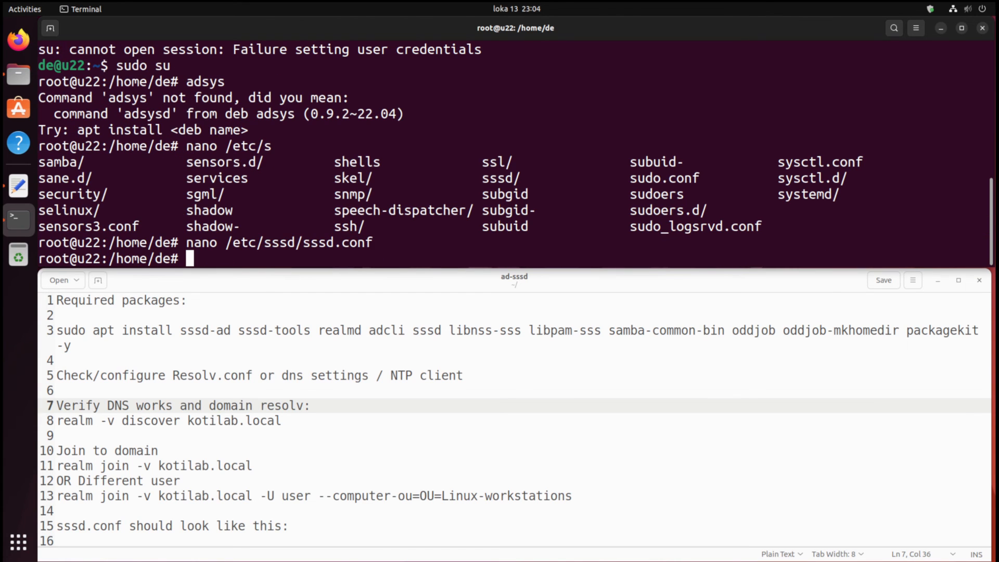
Restart realmd and sssd, then run 'adsysctl update -m -vv' for a verbose machine policy refresh
{"action": "type", "text": "systemctl start realmd sssd"}
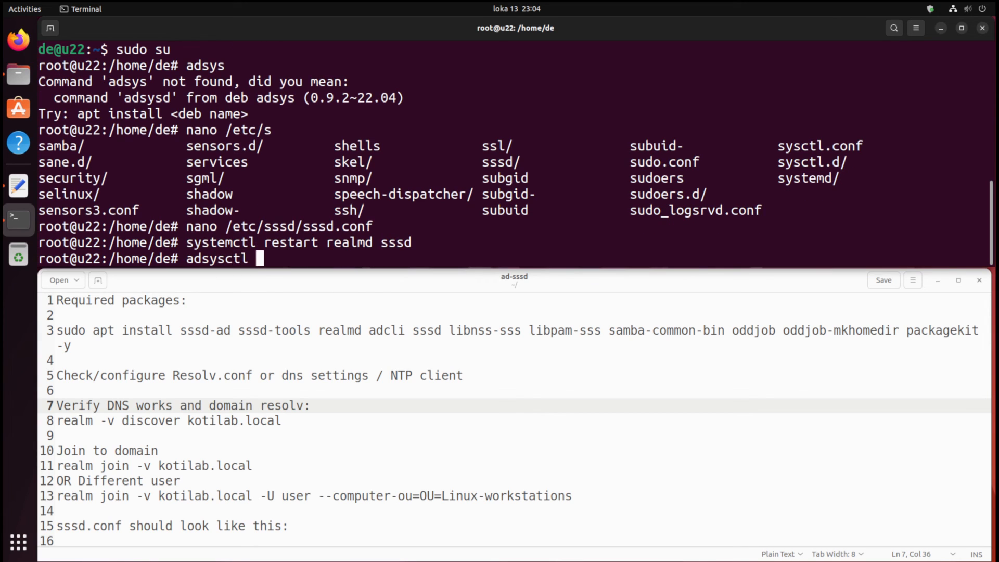
{"action": "type", "text": "update -"}
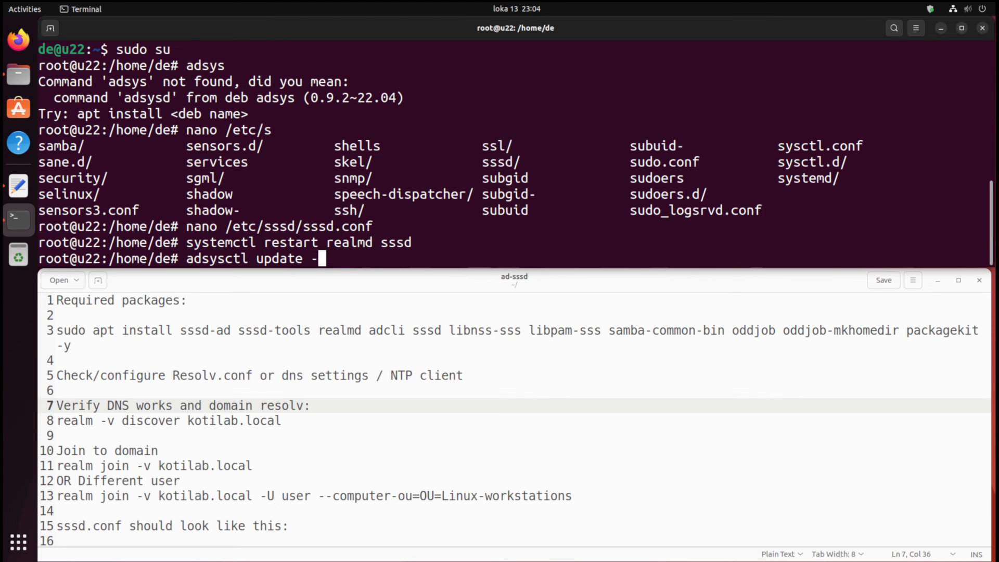
{"action": "type", "text": "m -vv"}
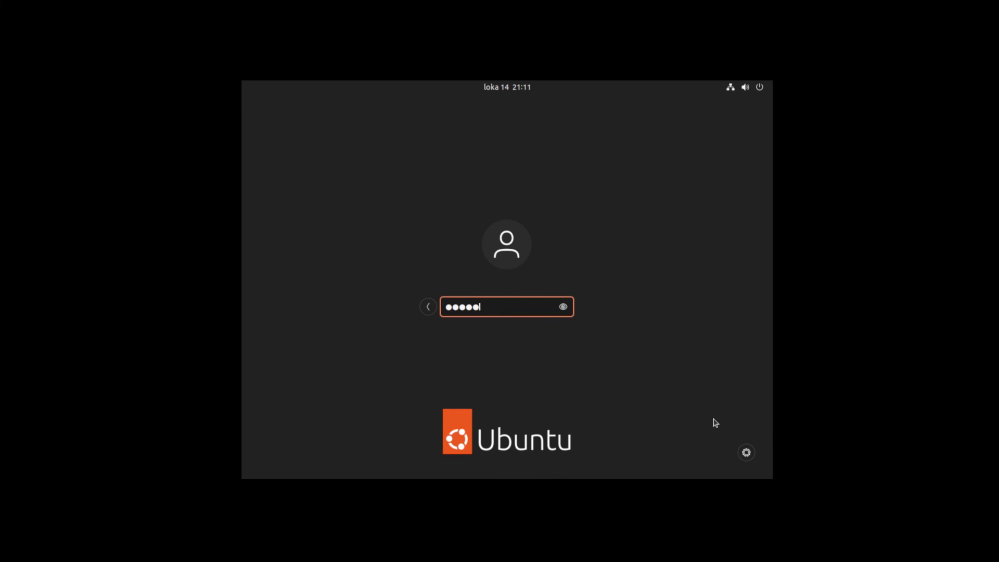
Log in as the domain user and add a wired network profile, hitting the administrator authentication prompt
{"action": "key", "text": "Return"}
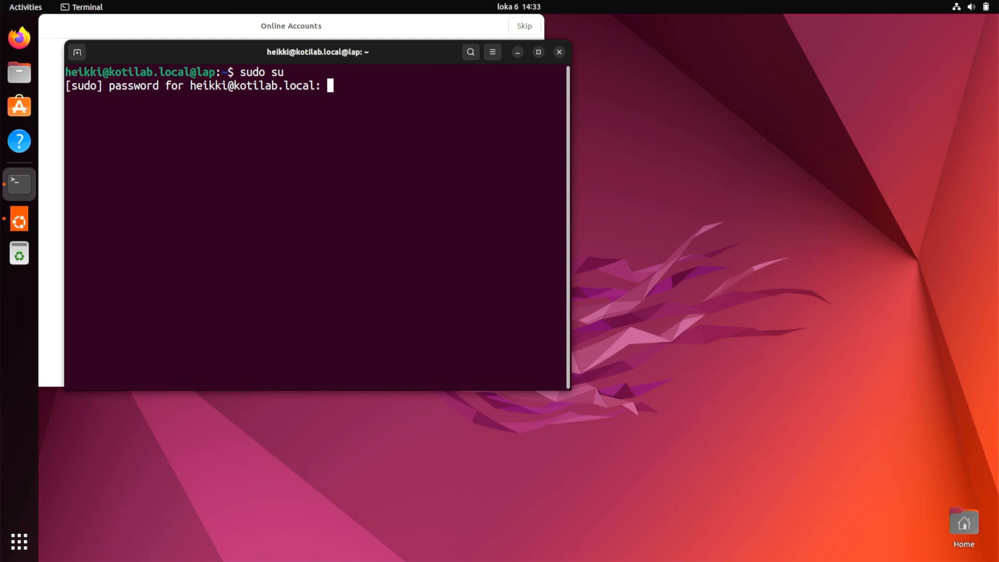
{"action": "type", "text": "d"}
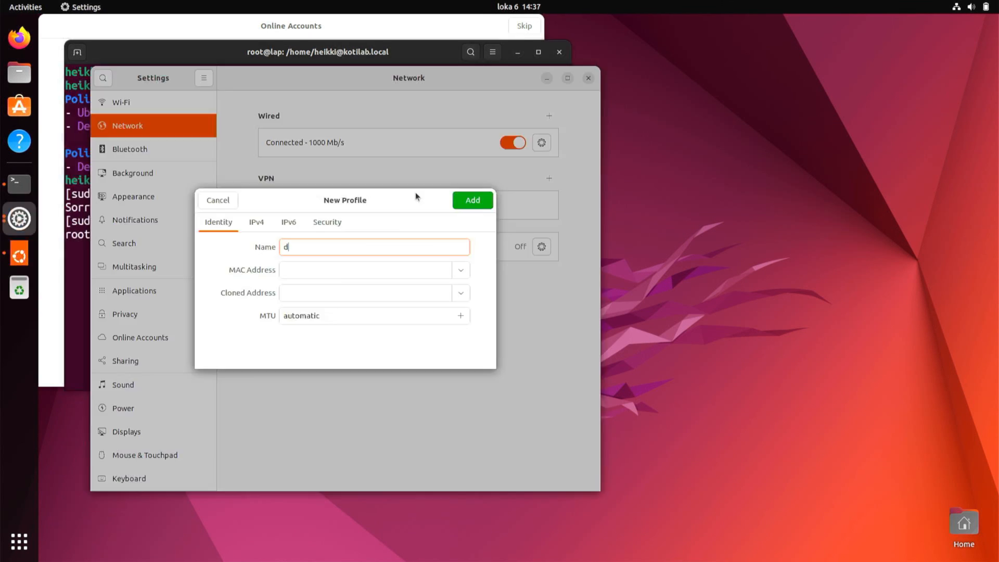
{"action": "left_click", "coordinate": [472, 200]}
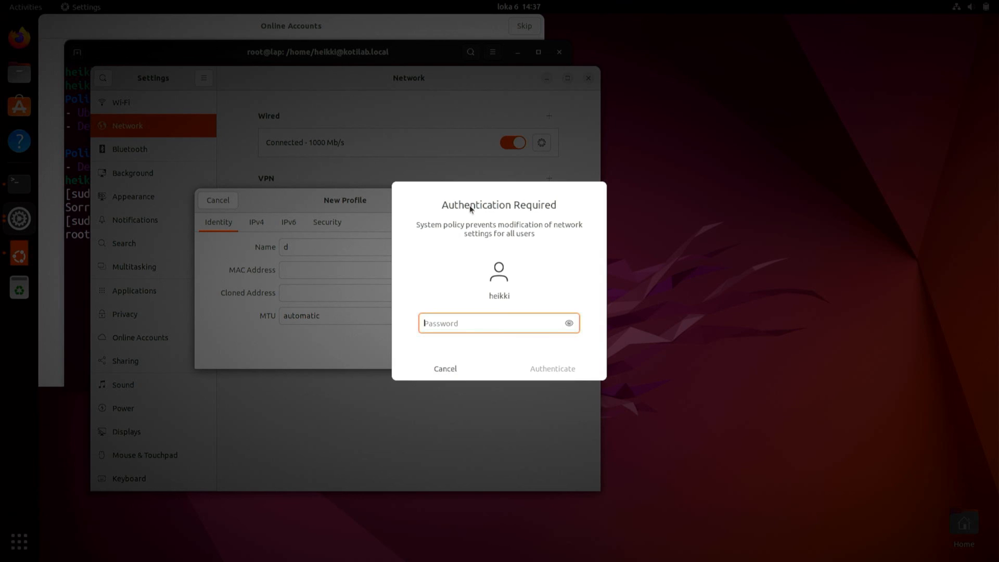
{"action": "mouse_move", "coordinate": [479, 315]}
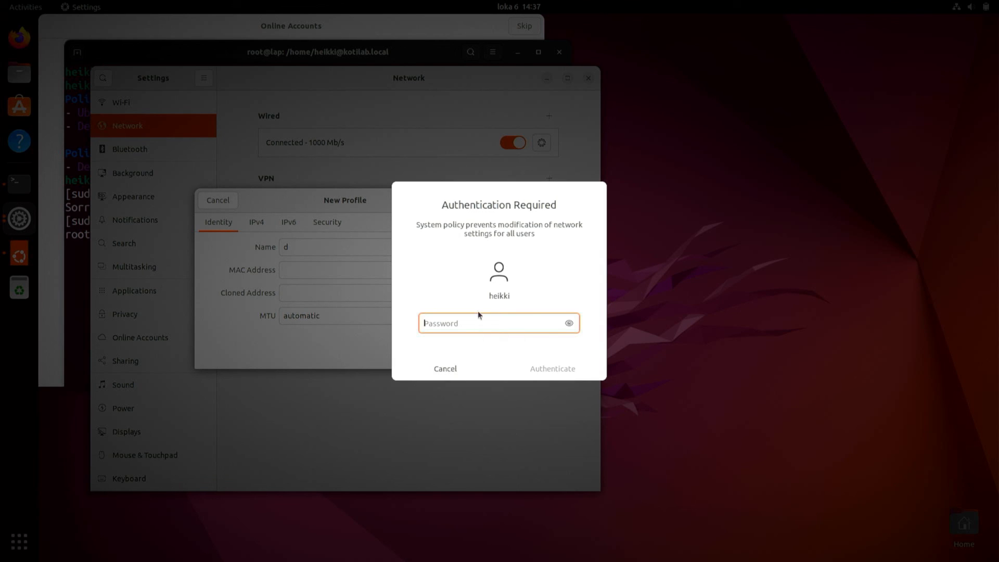